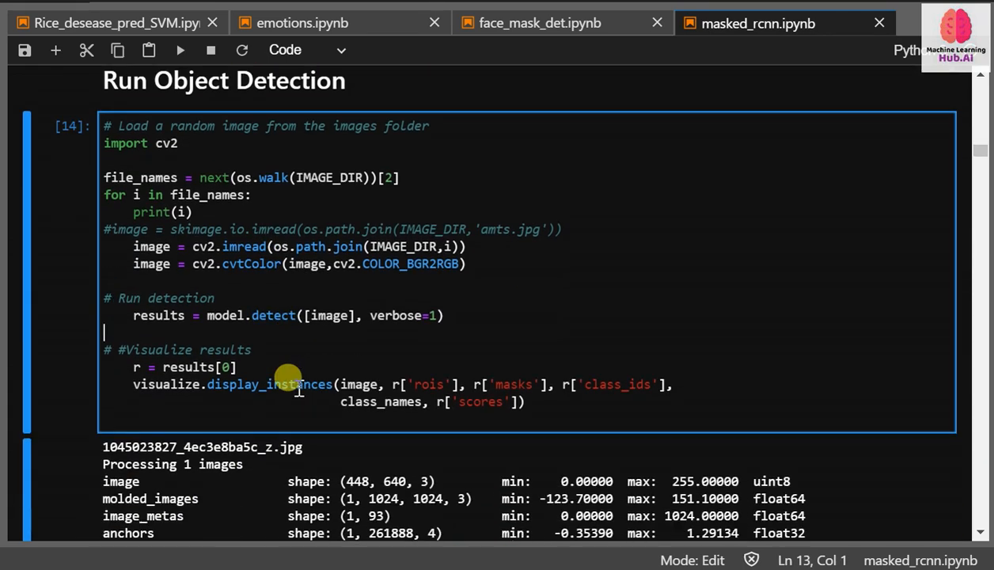
- Scroll up through the notebook to reach the Run Object Detection cell
scroll(up, 3)
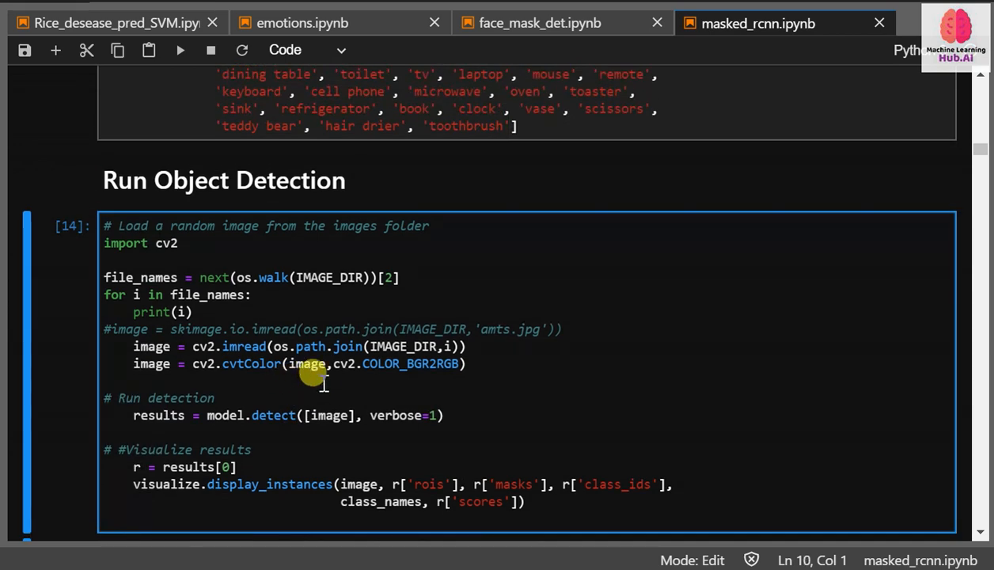
scroll(up, 3)
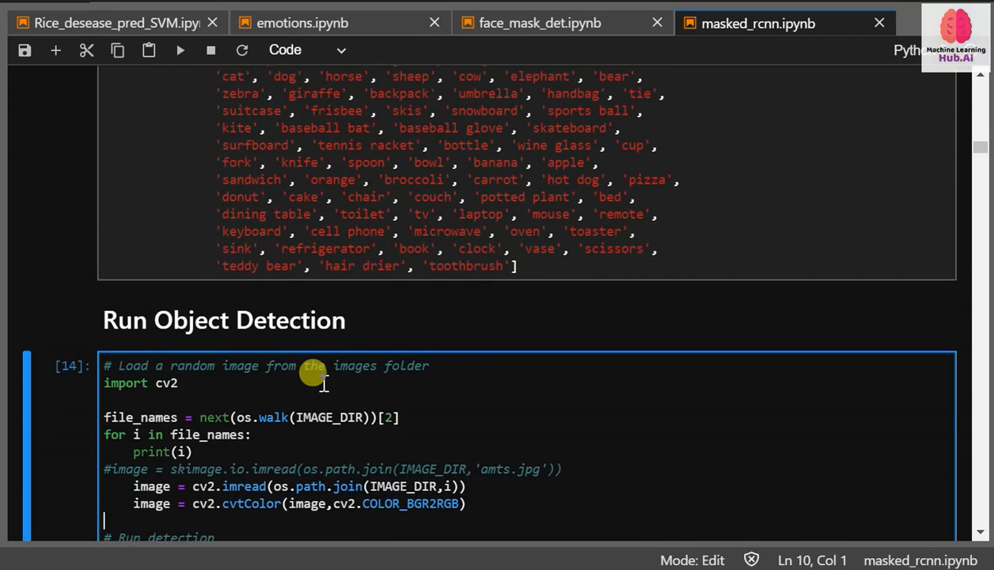
scroll(up, 3)
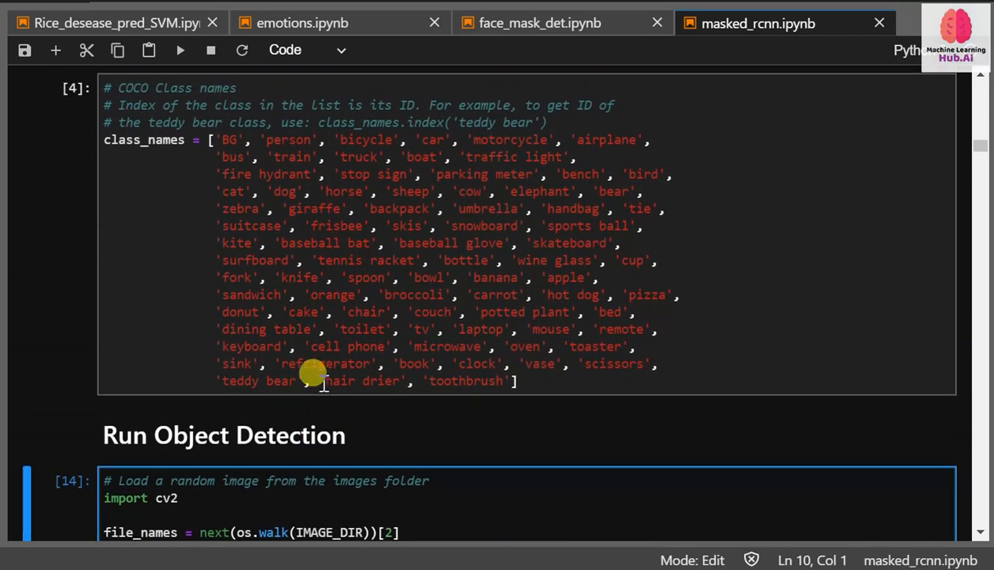
scroll(down, 3)
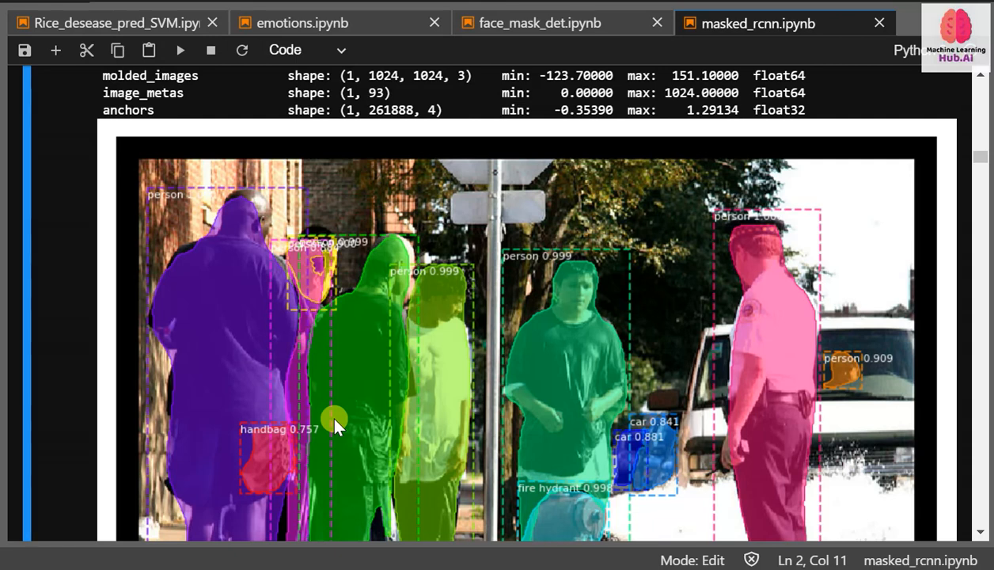
mouse_move(399, 358)
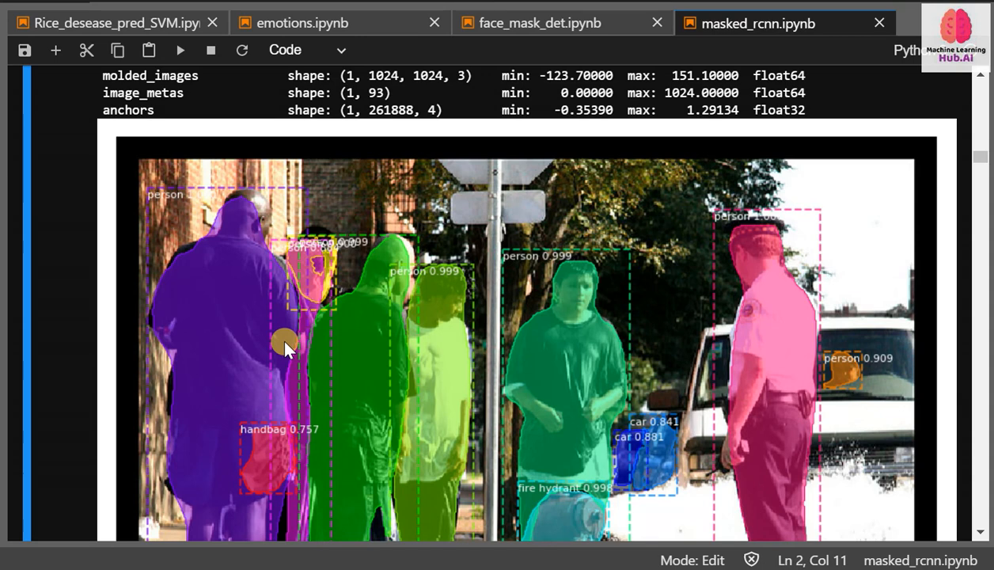
scroll(up, 3)
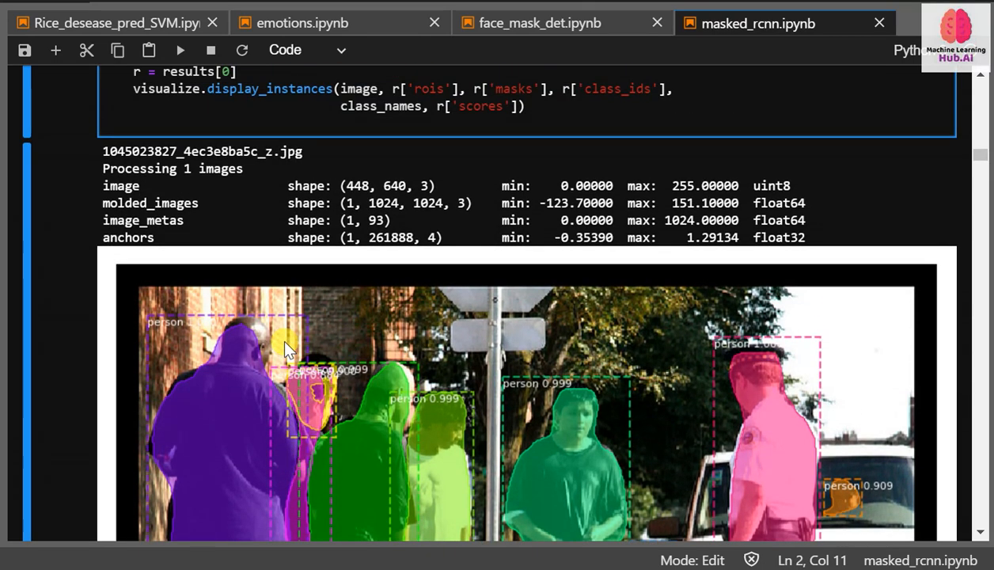
mouse_move(356, 309)
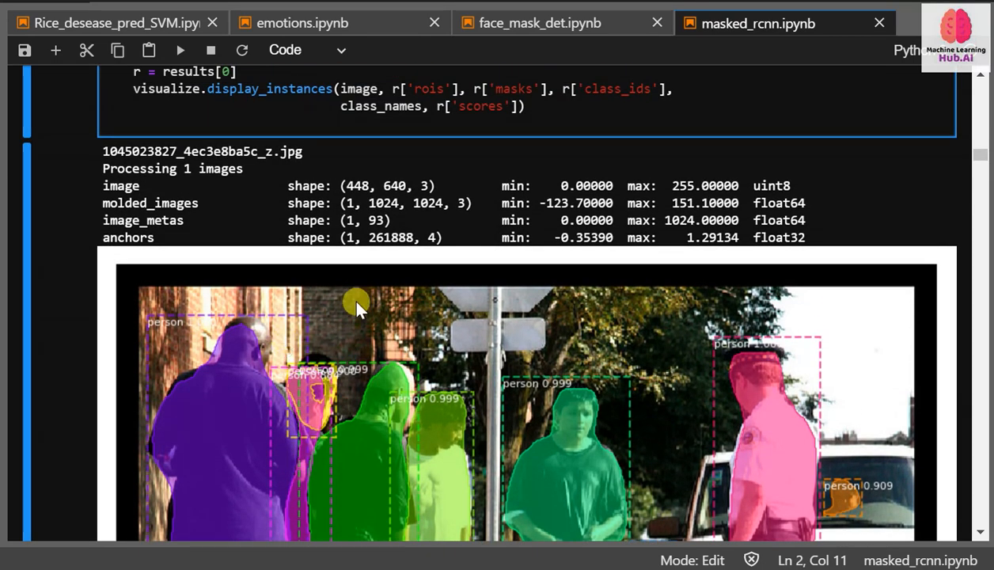
scroll(up, 3)
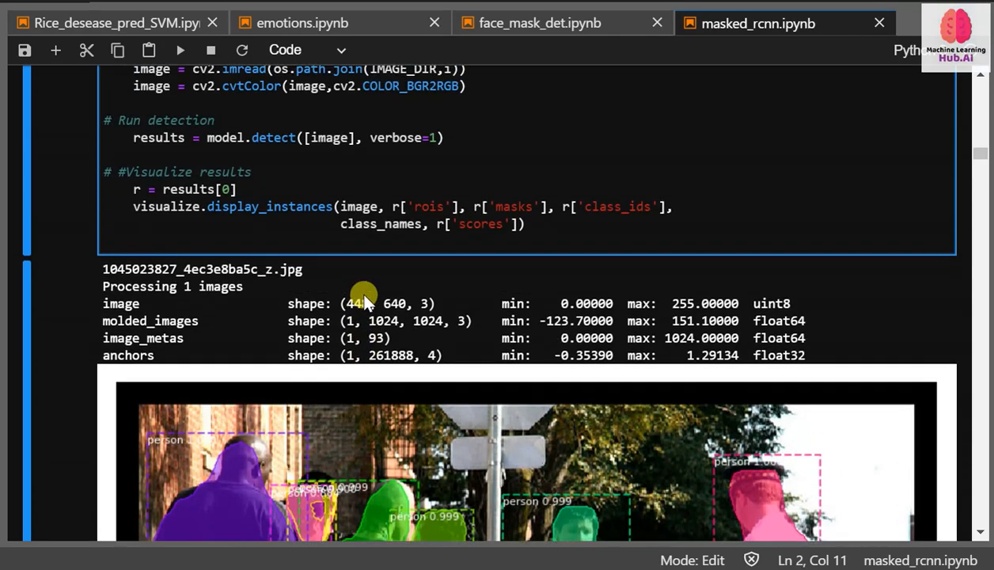
scroll(up, 3)
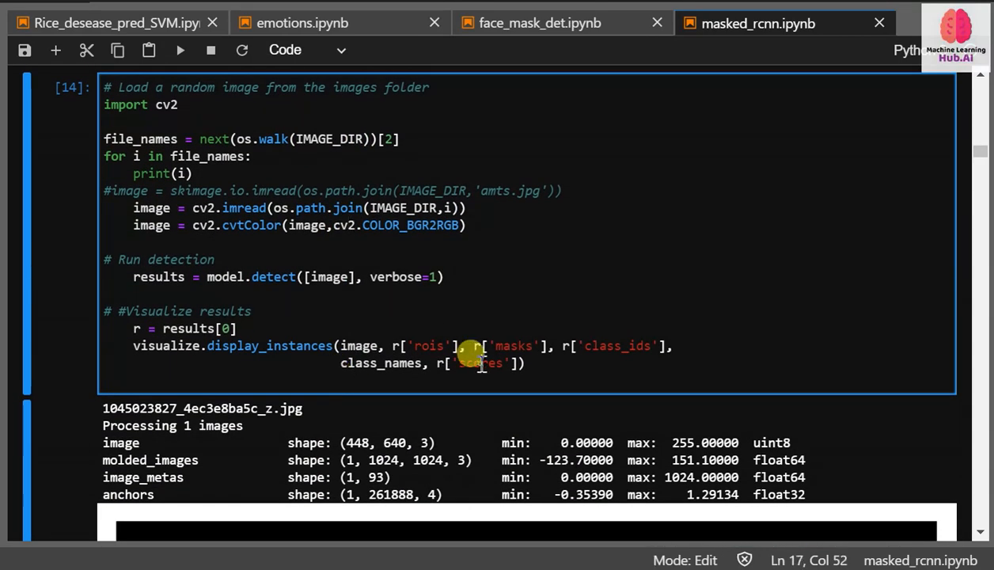
scroll(up, 3)
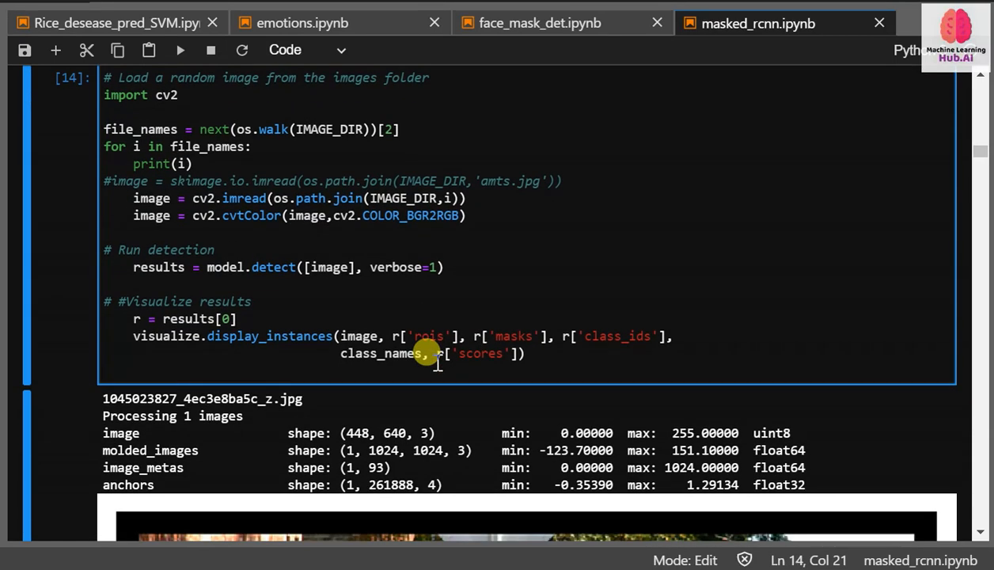
scroll(up, 3)
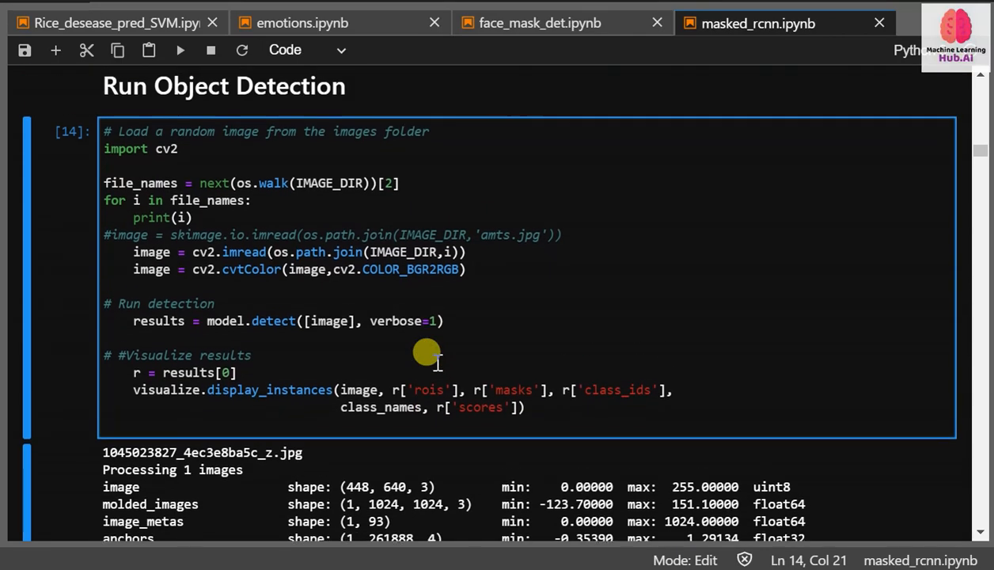
- Re-run the detection cell and return focus to it while it produces new person masks
key(alt+tab)
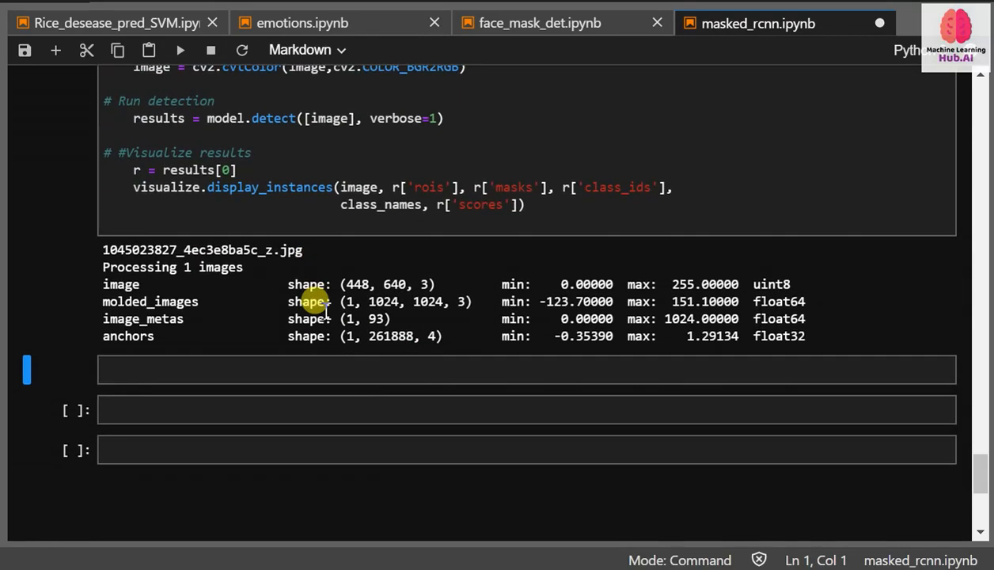
scroll(up, 3)
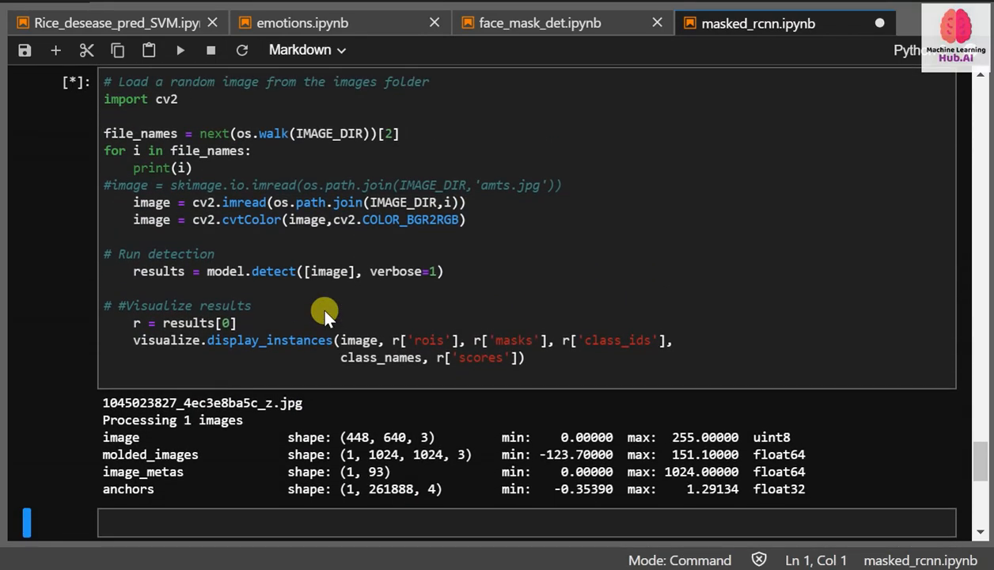
click(356, 338)
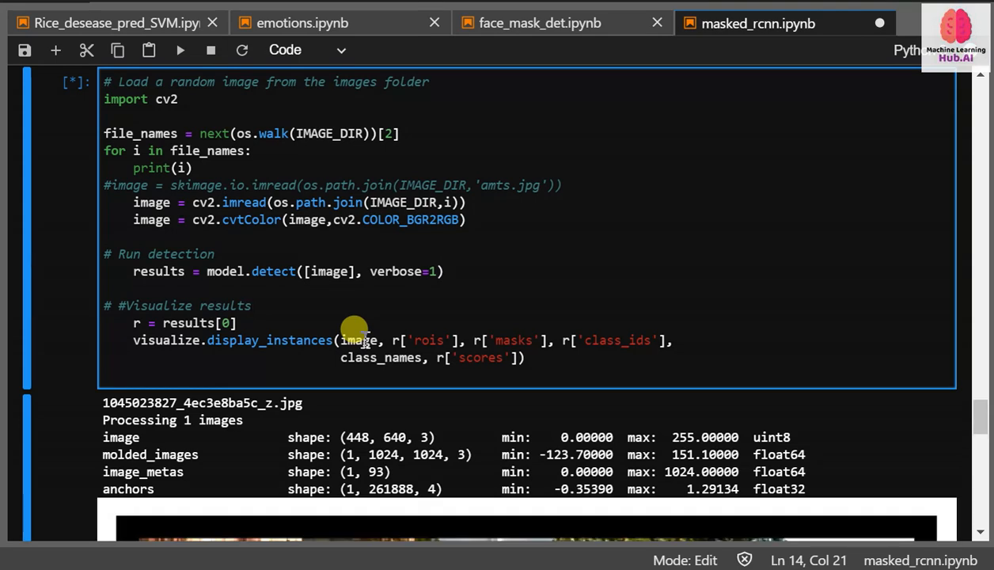
scroll(down, 3)
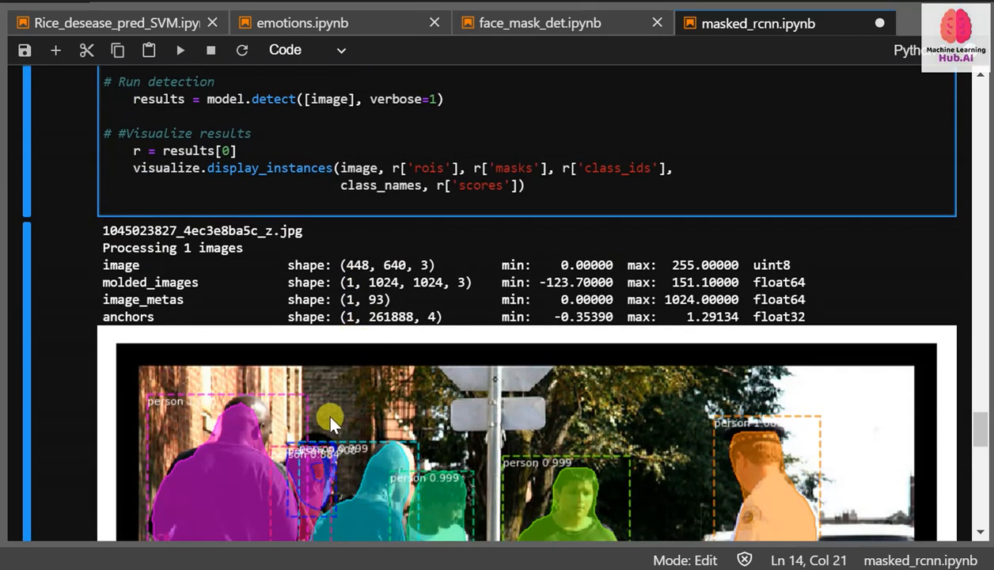
- Scroll the cell output to the second street image with masked cars, people and traffic lights
scroll(down, 3)
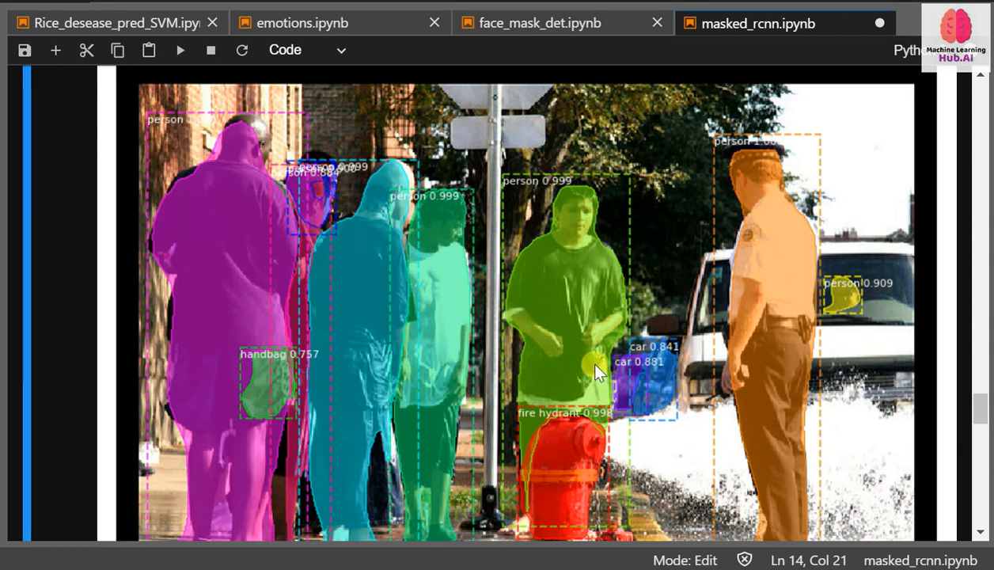
mouse_move(853, 292)
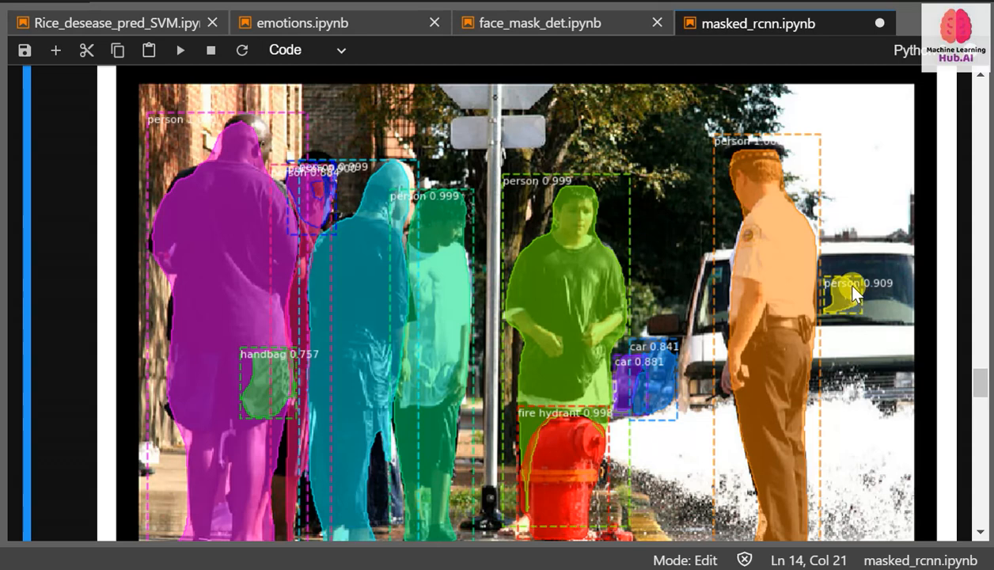
mouse_move(823, 303)
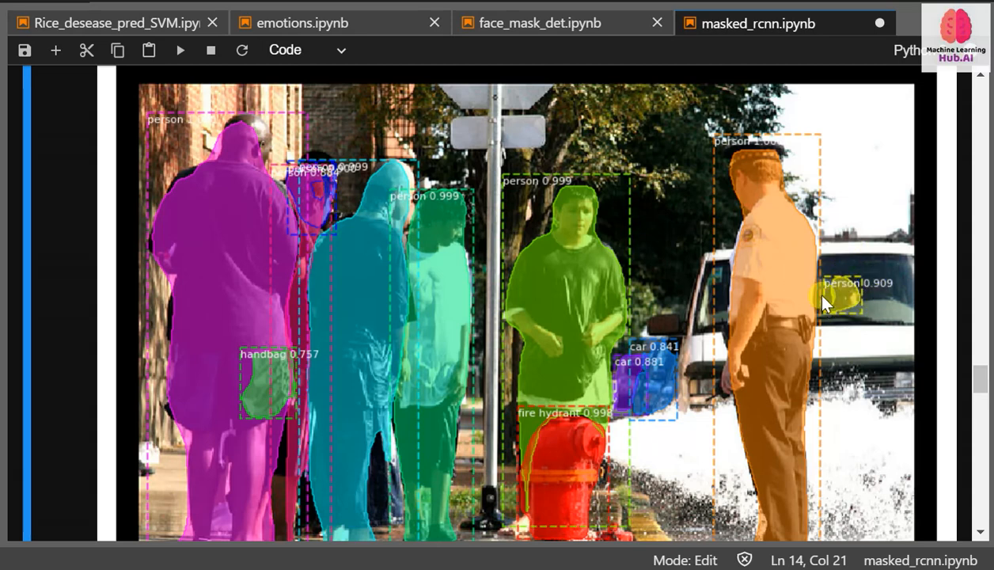
scroll(down, 3)
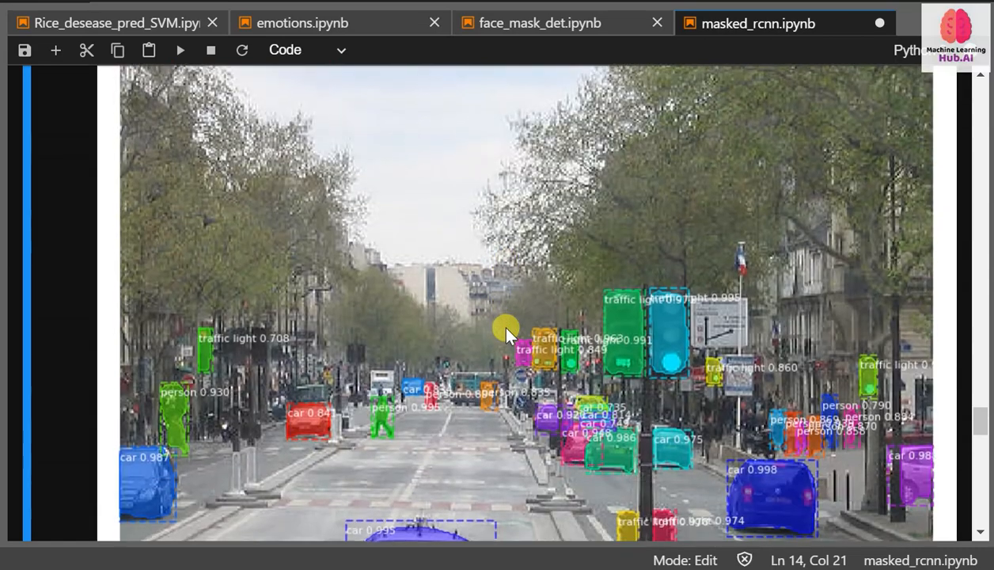
scroll(down, 3)
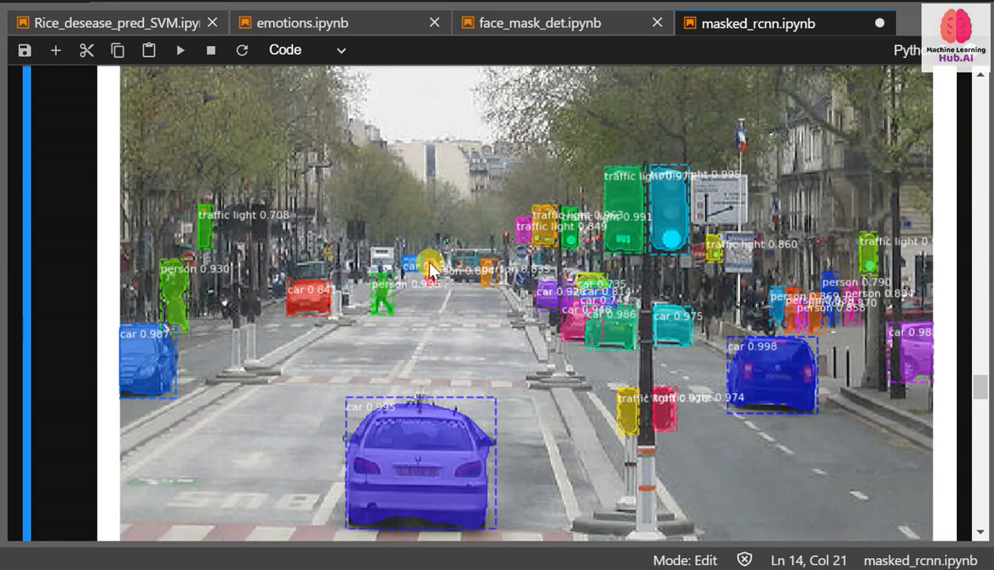
mouse_move(333, 272)
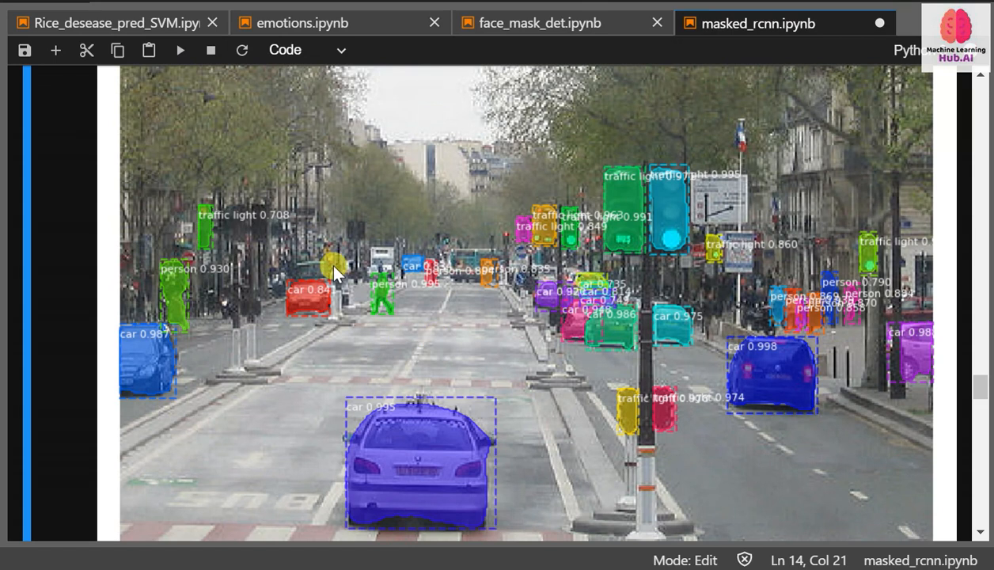
mouse_move(336, 245)
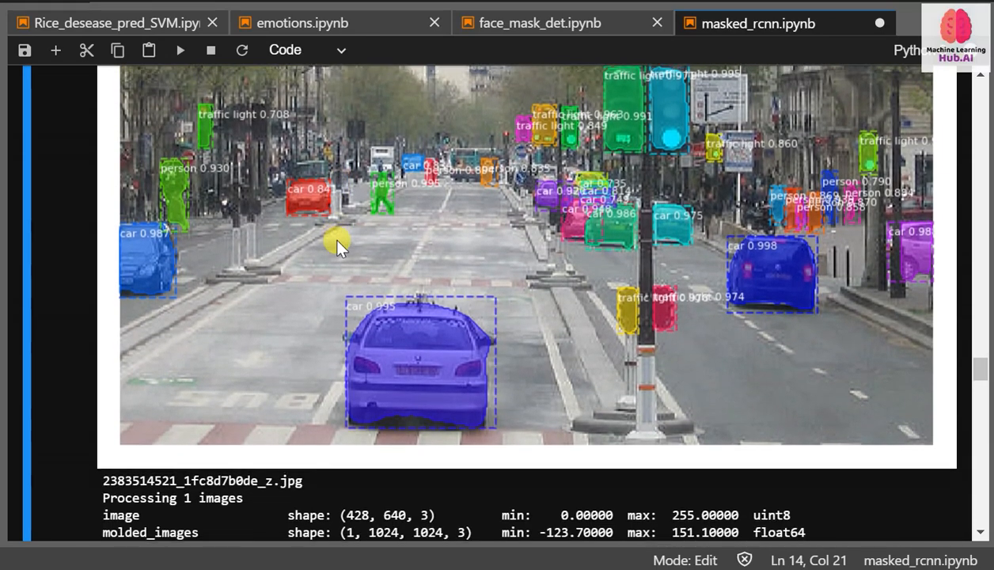
scroll(down, 3)
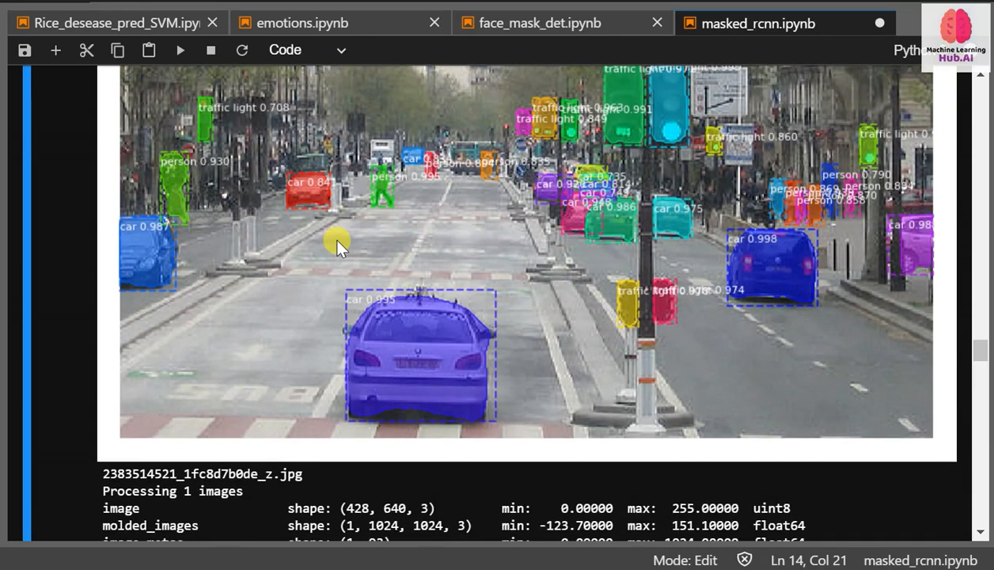
scroll(down, 3)
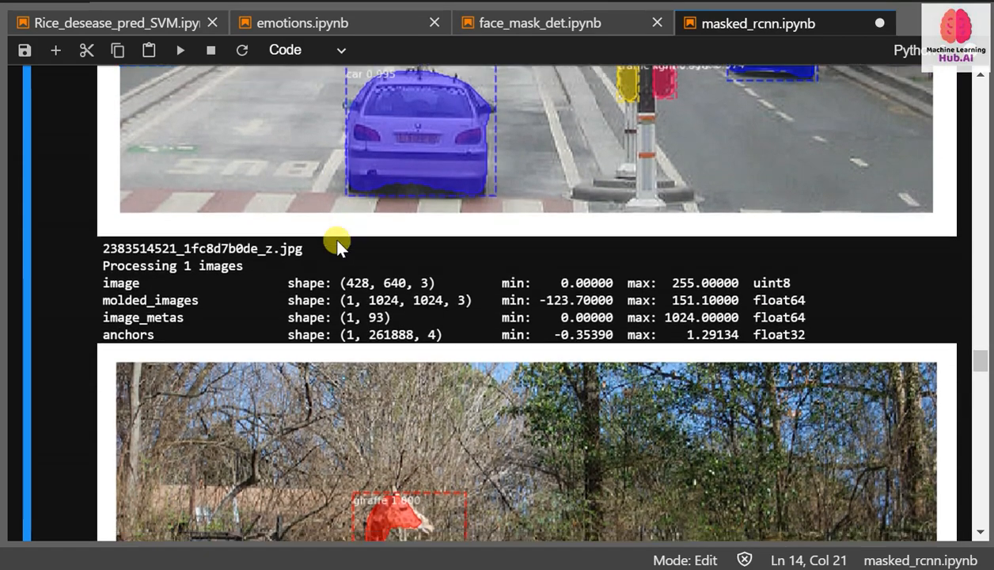
scroll(down, 3)
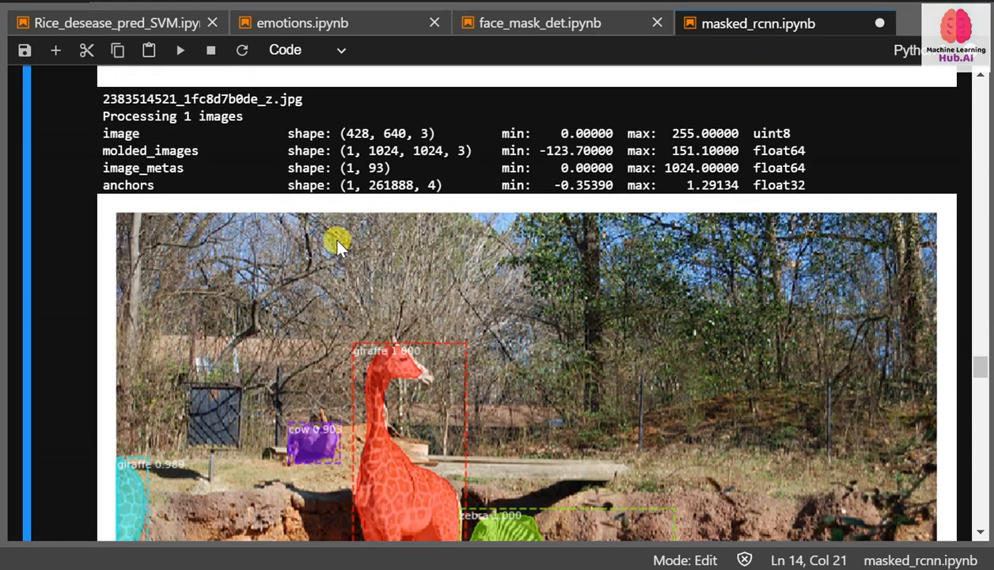
scroll(down, 3)
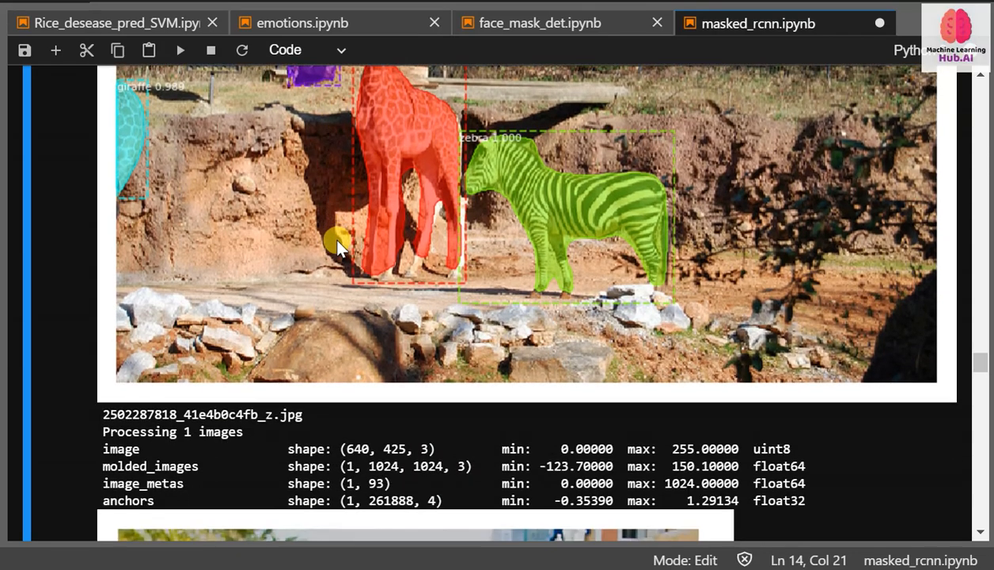
scroll(up, 3)
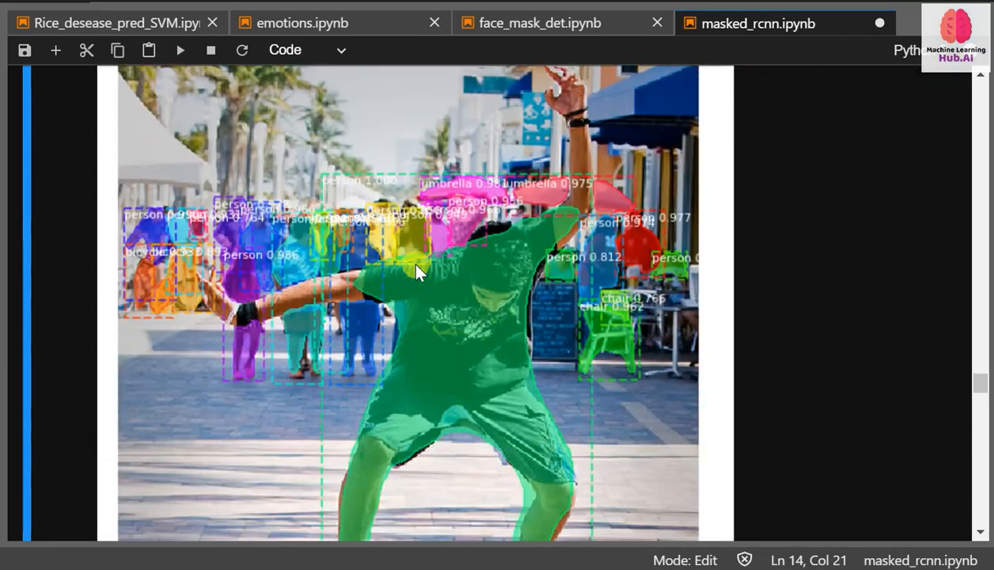
mouse_move(456, 452)
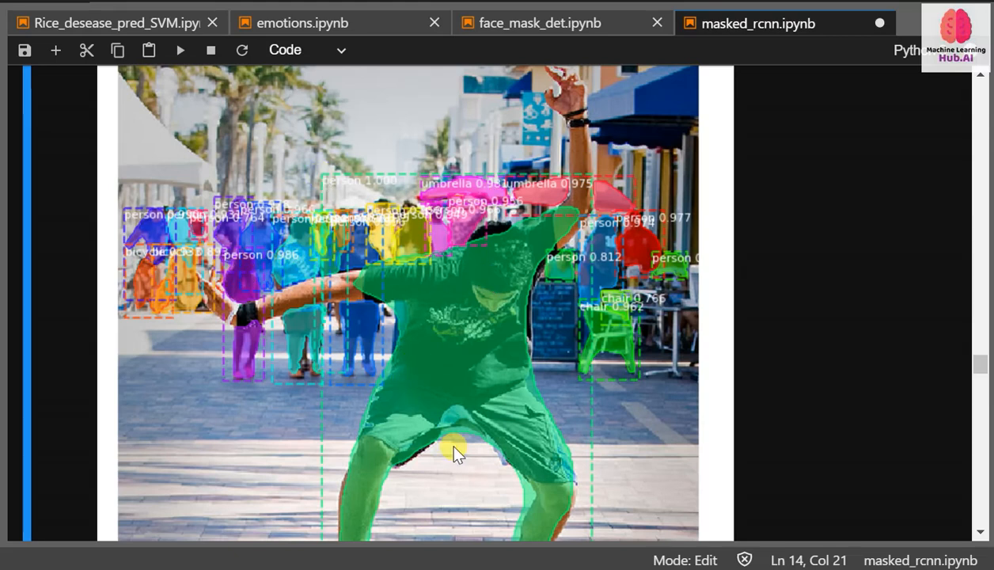
mouse_move(404, 386)
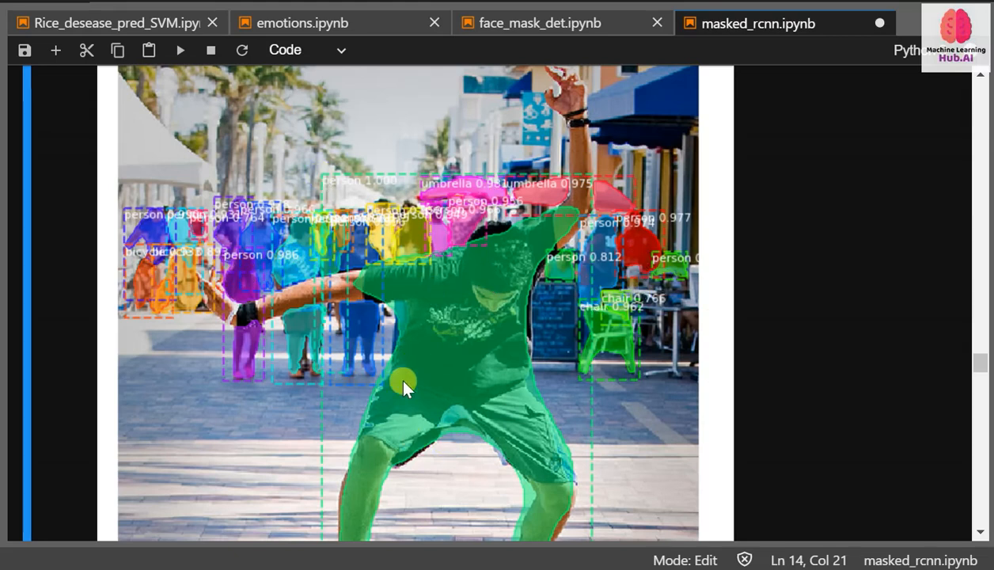
scroll(down, 3)
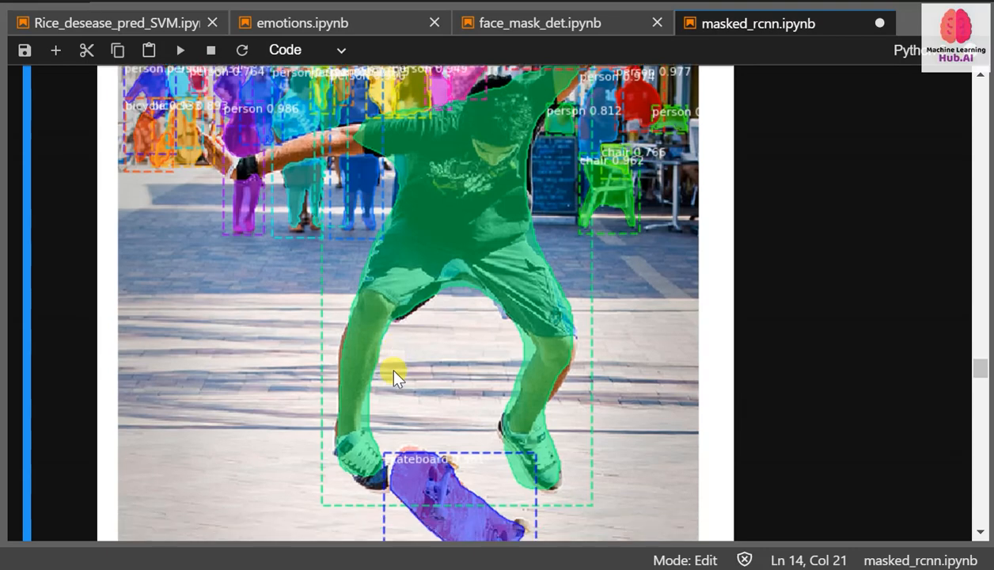
scroll(down, 3)
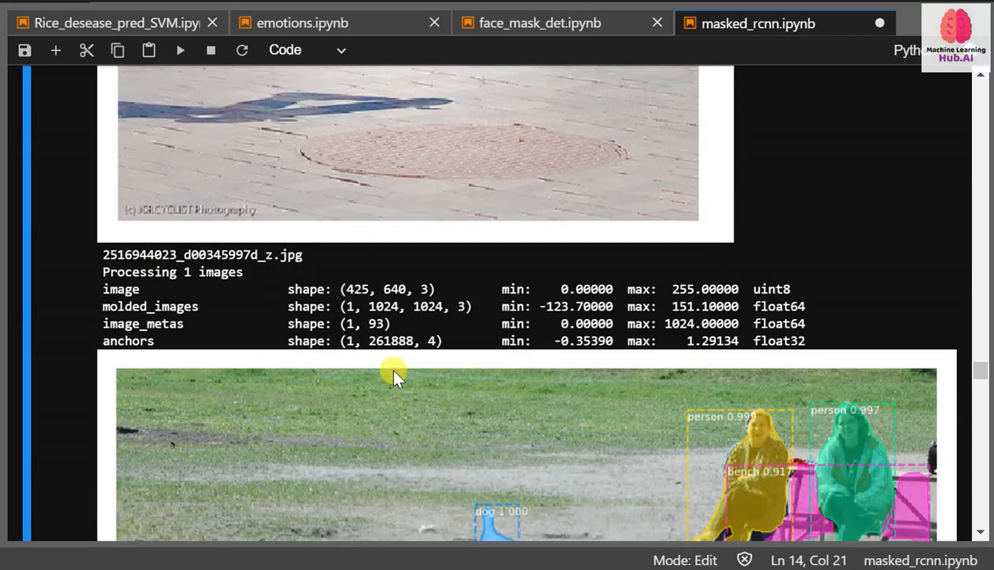
scroll(down, 3)
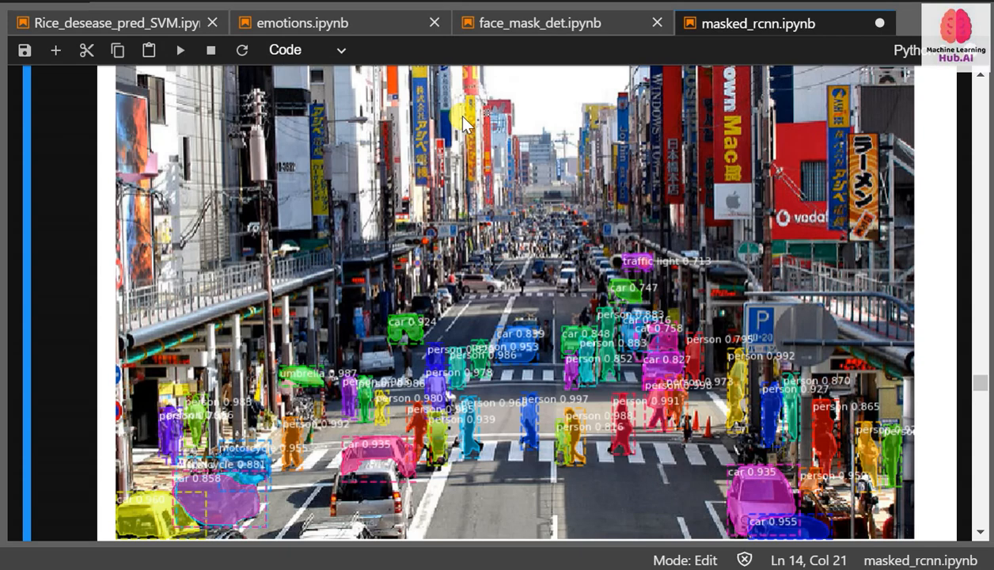
scroll(up, 3)
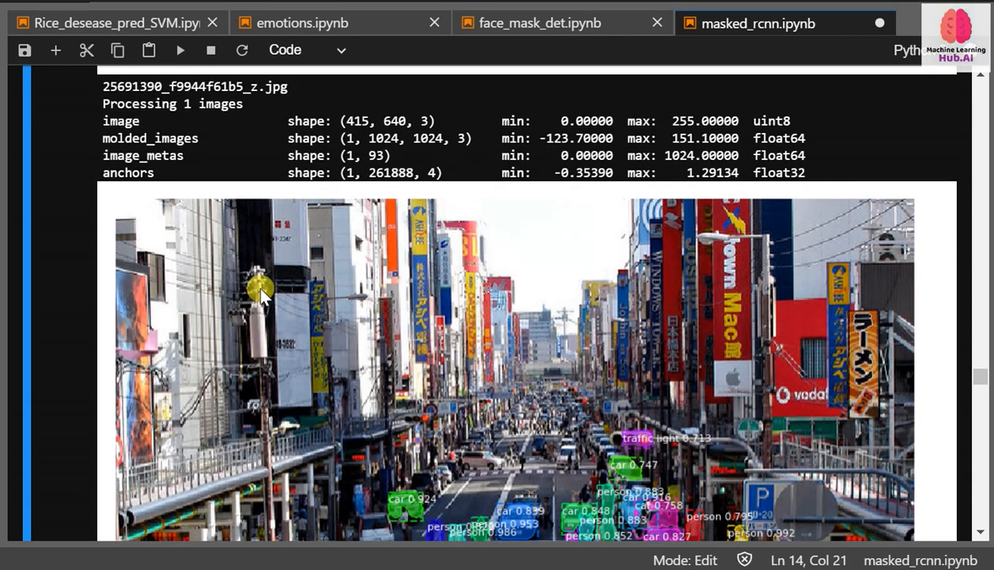
scroll(down, 3)
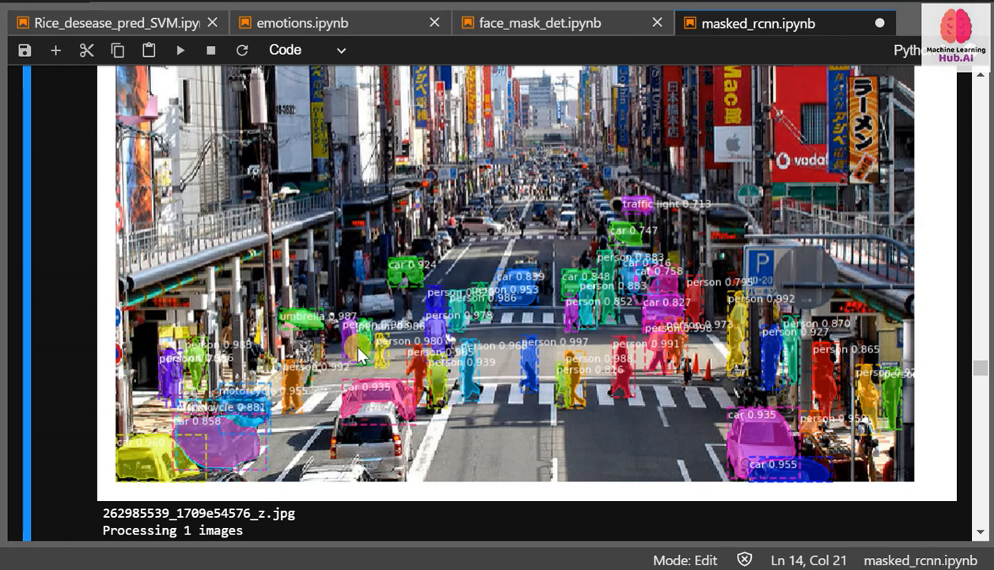
mouse_move(395, 349)
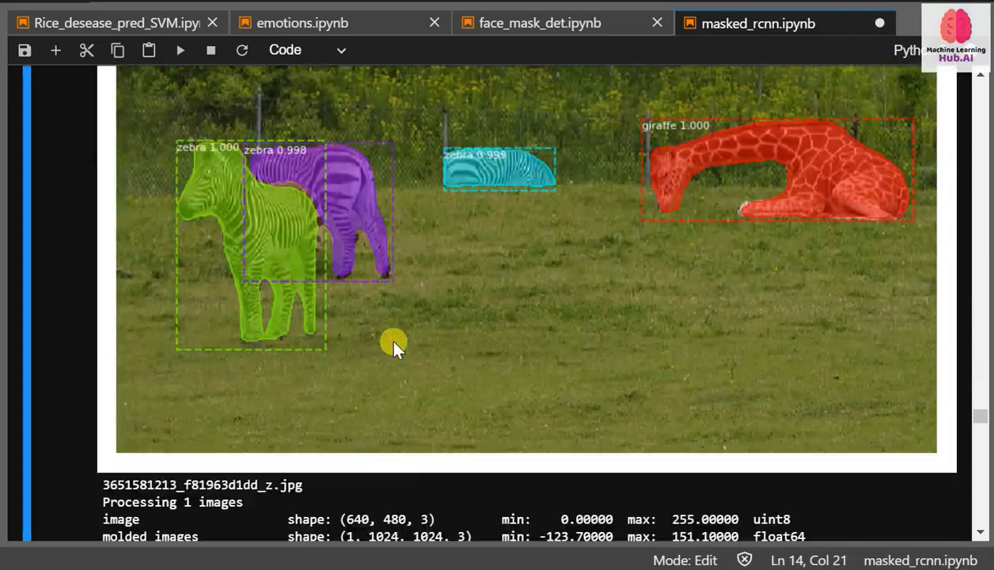
scroll(down, 3)
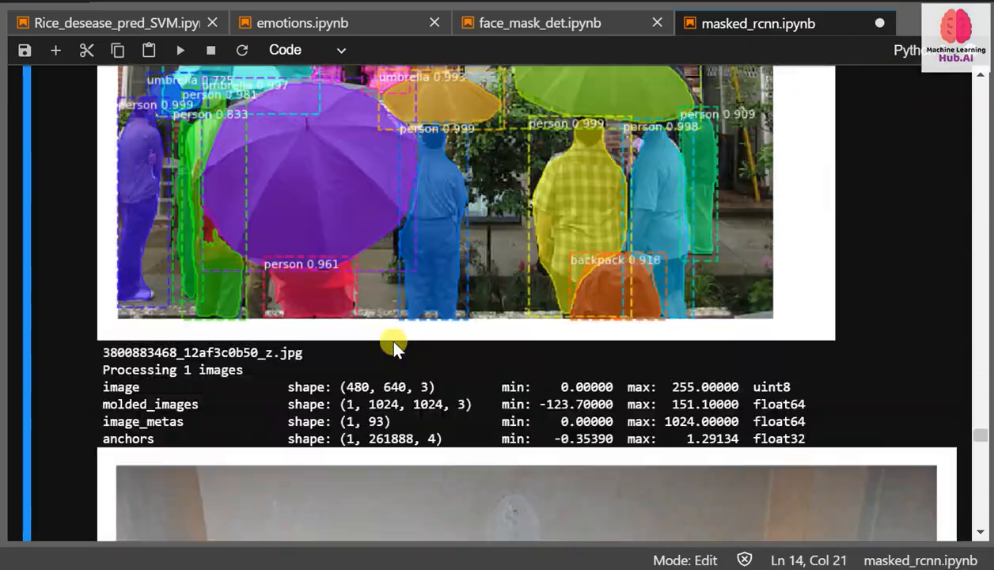
scroll(down, 3)
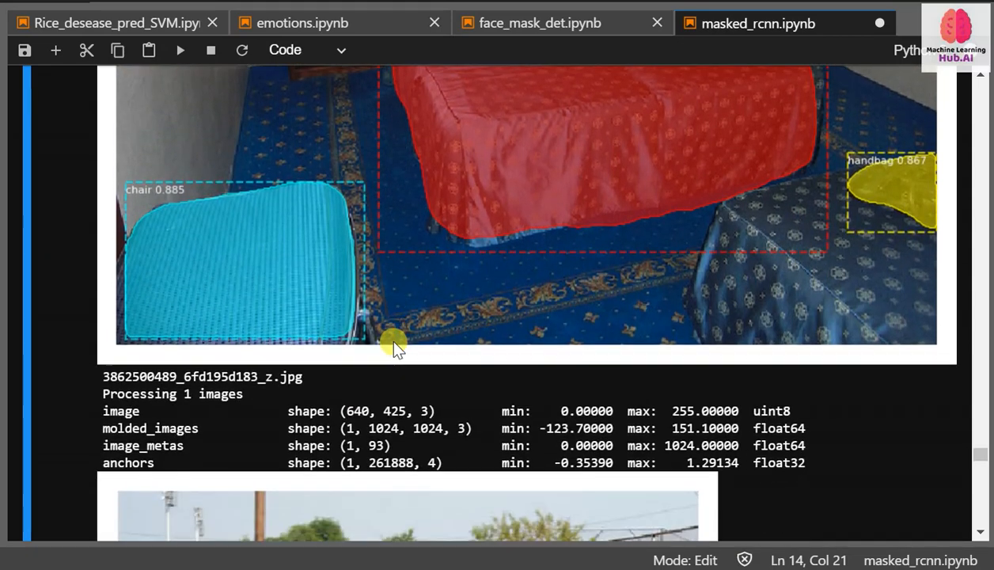
scroll(up, 3)
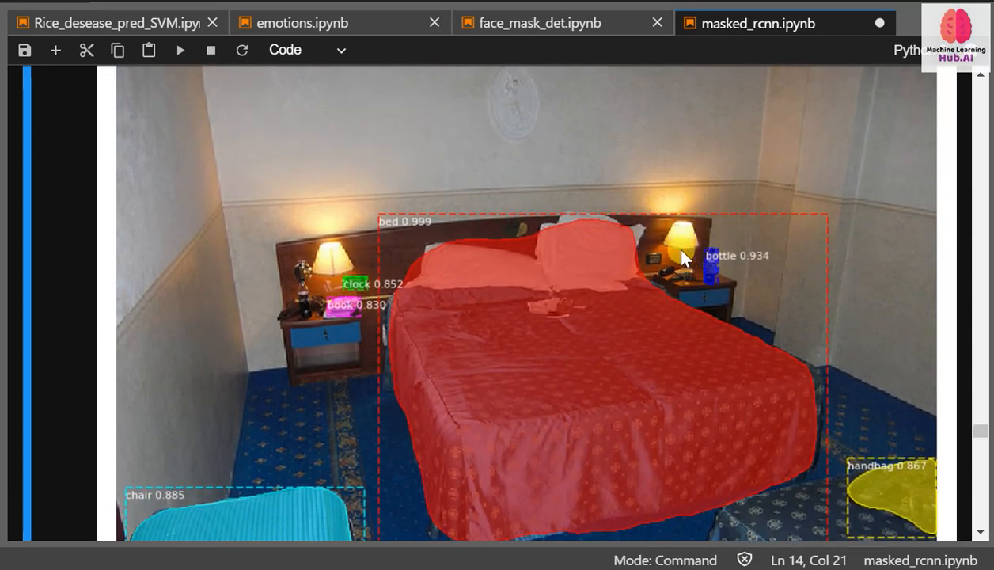
mouse_move(399, 304)
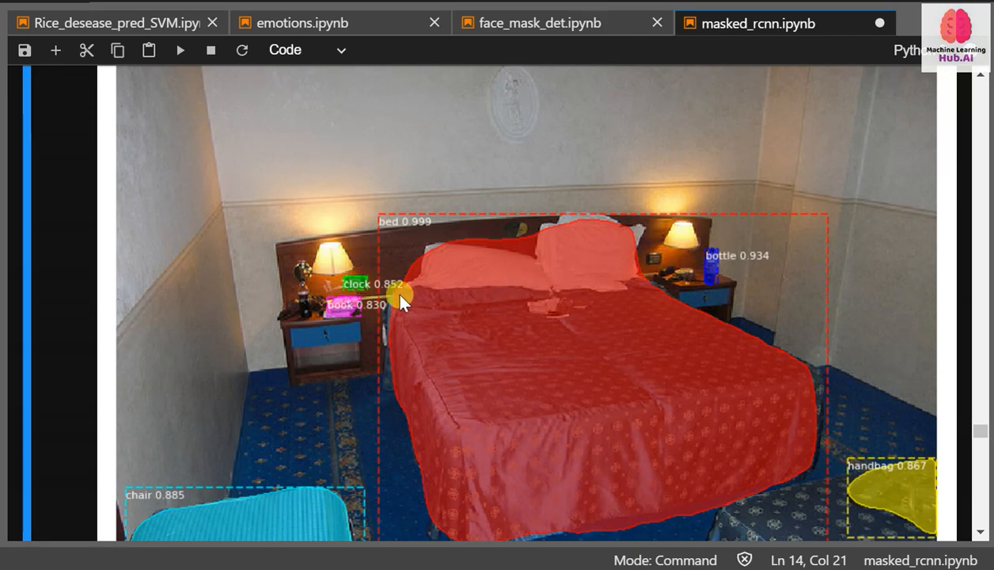
scroll(down, 3)
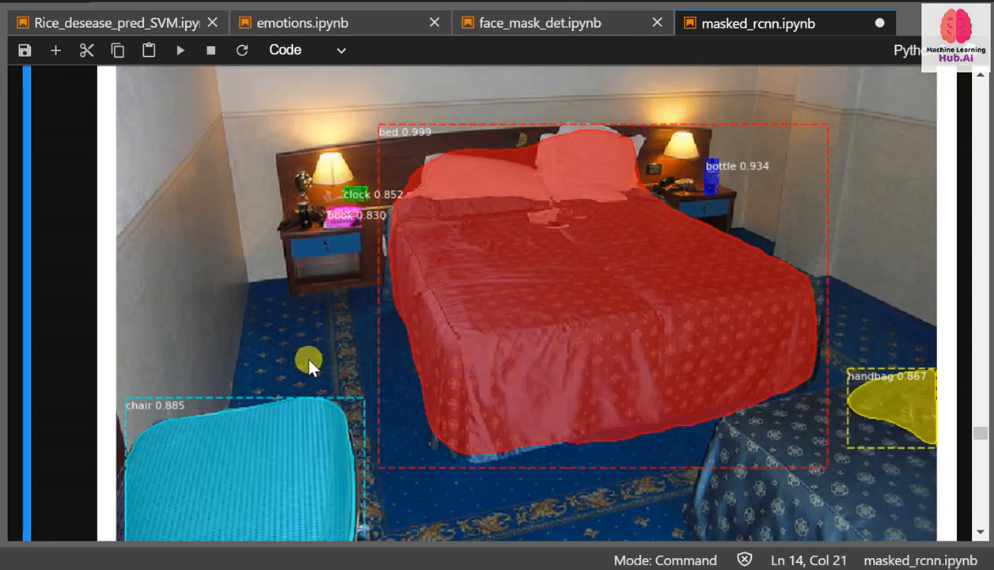
scroll(down, 3)
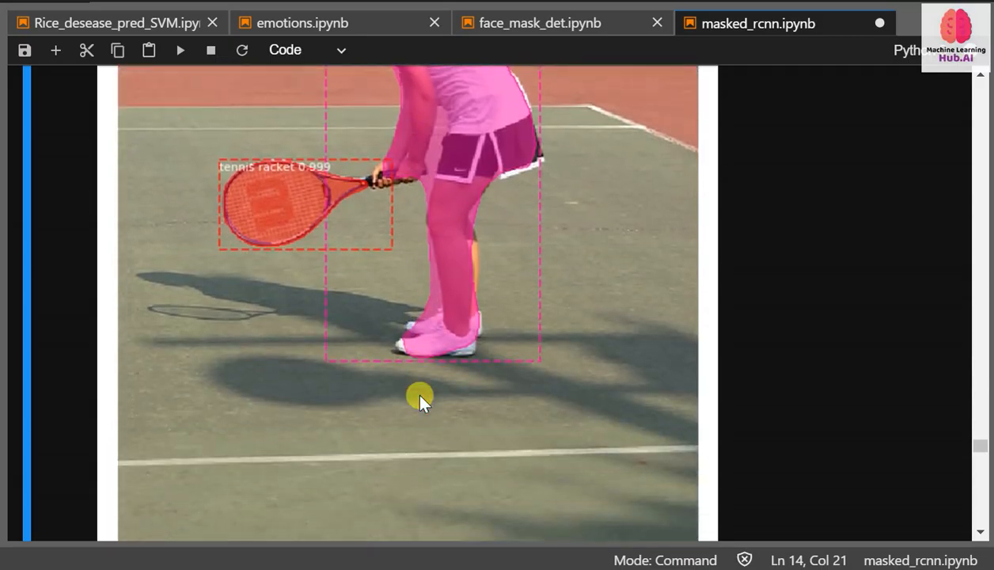
scroll(down, 3)
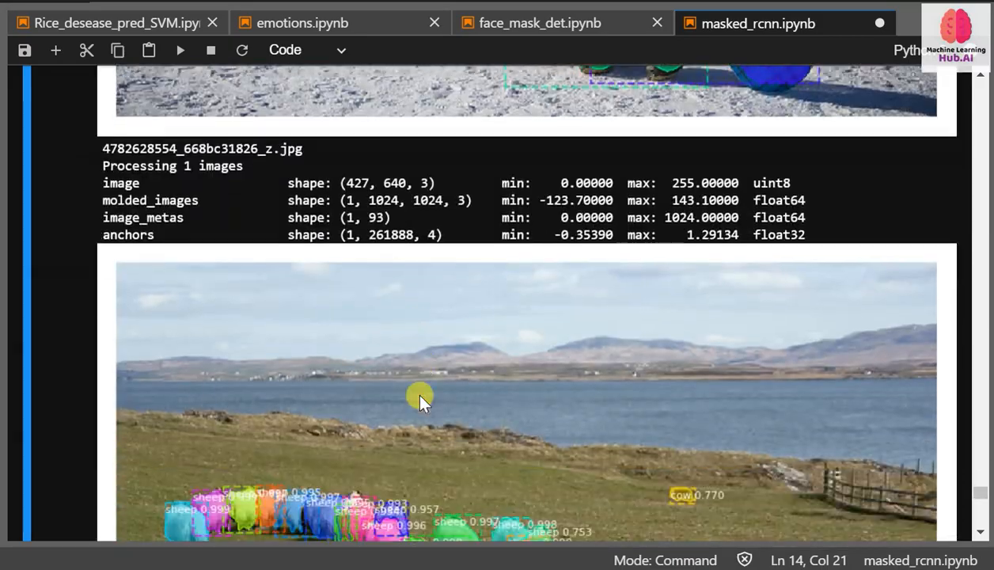
scroll(down, 3)
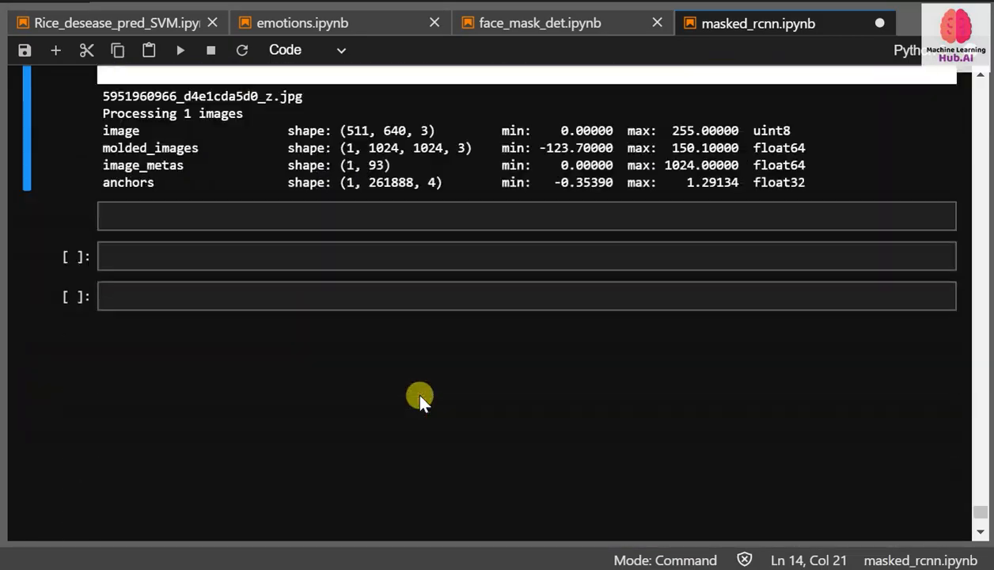
scroll(up, 3)
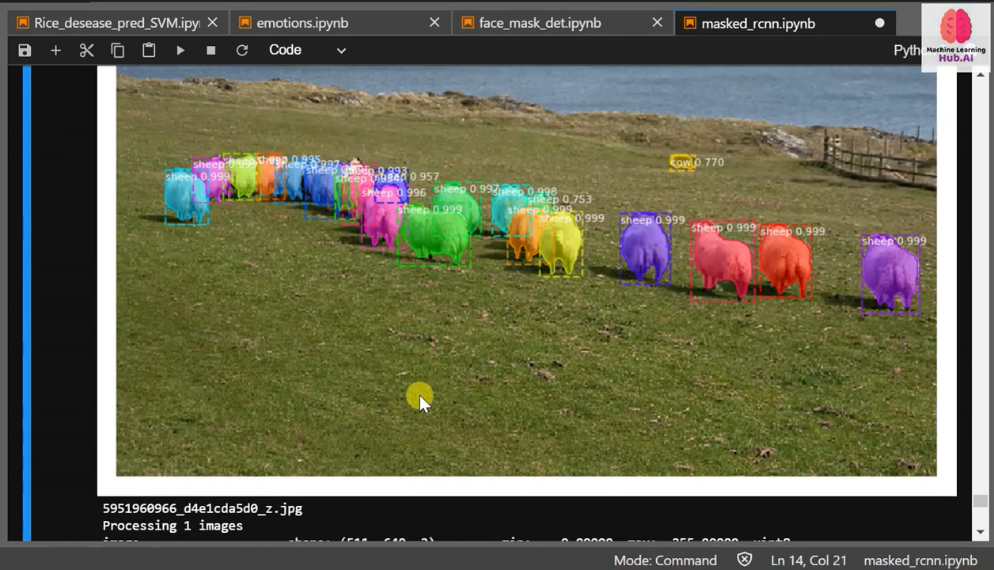
scroll(down, 3)
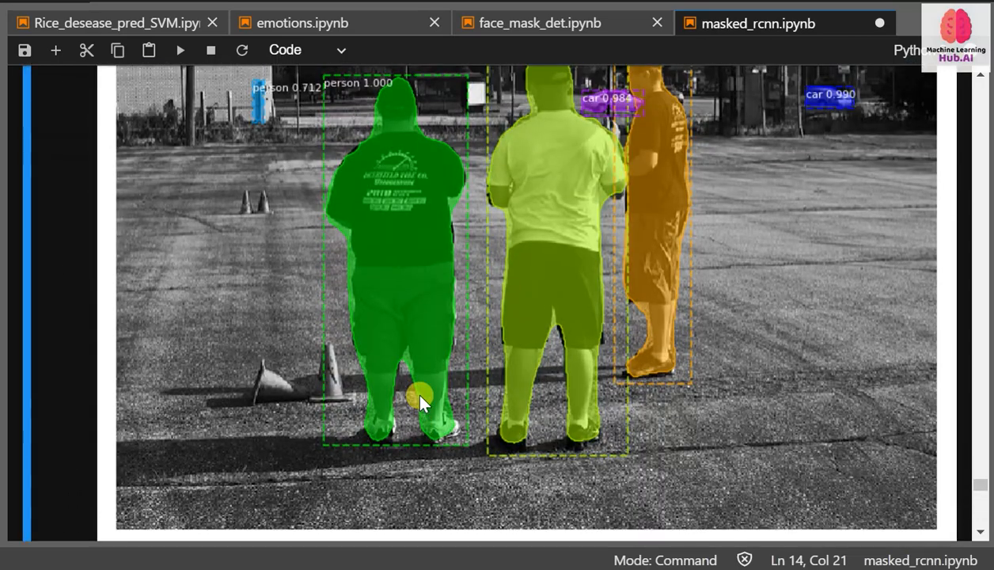
mouse_move(573, 75)
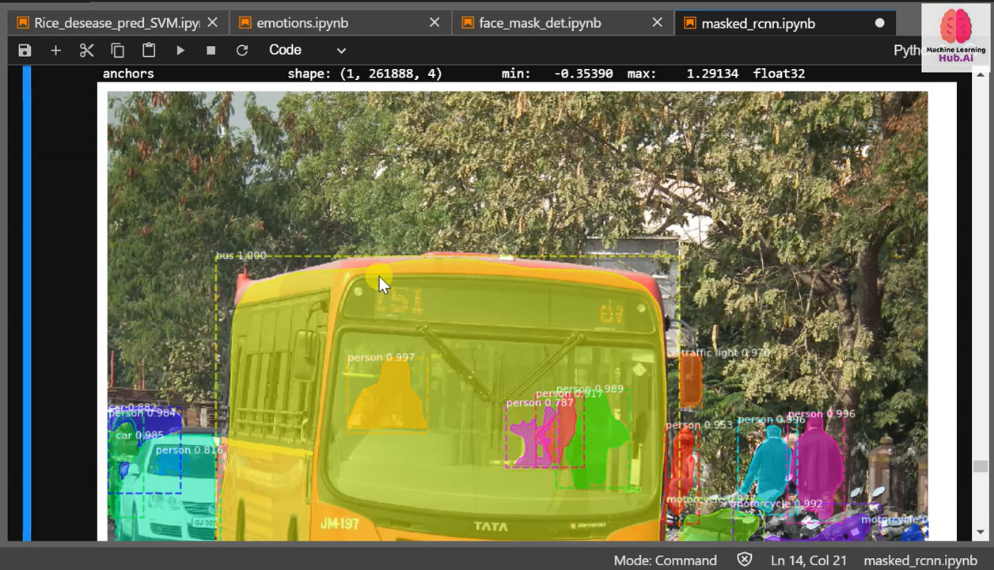
scroll(down, 3)
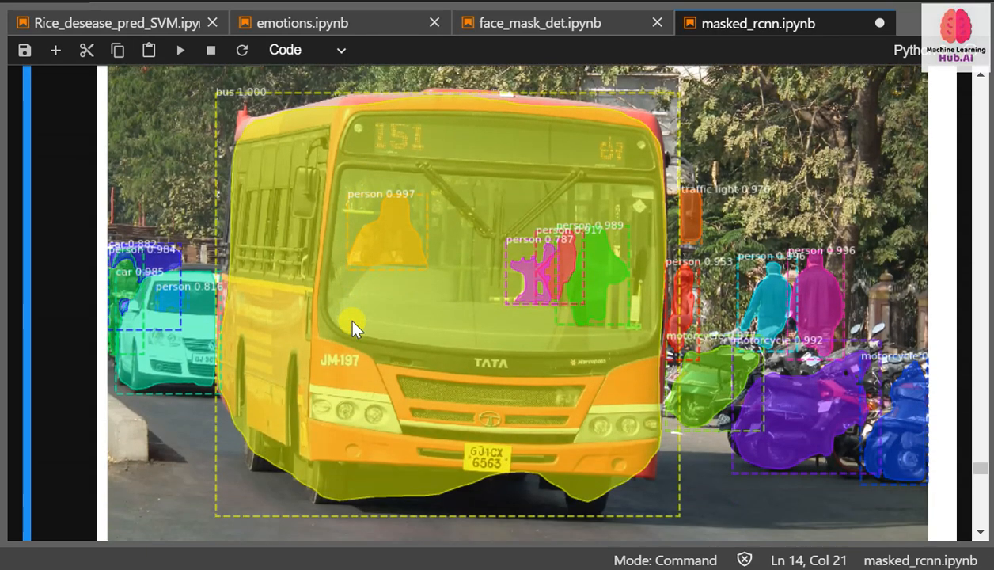
mouse_move(76, 269)
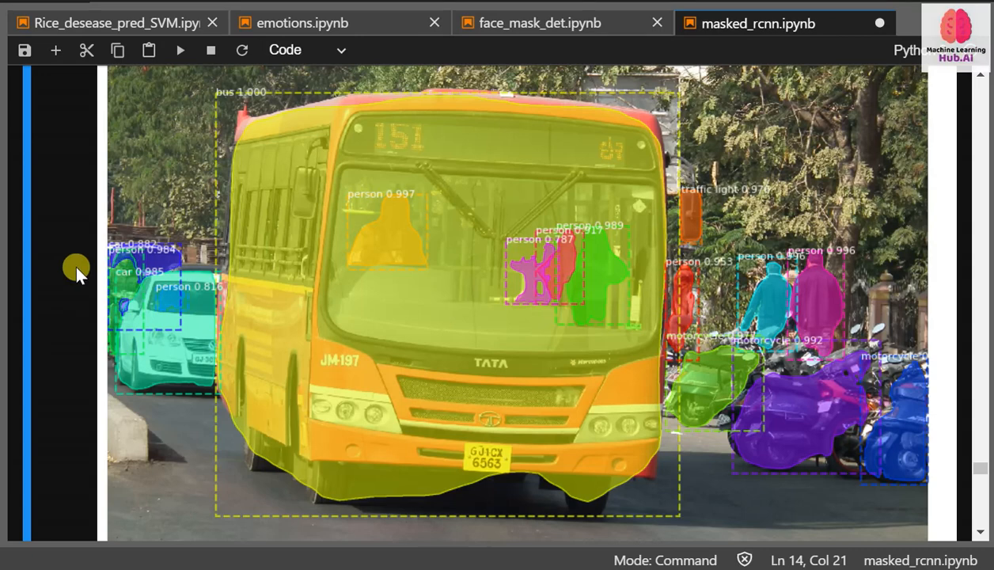
scroll(down, 3)
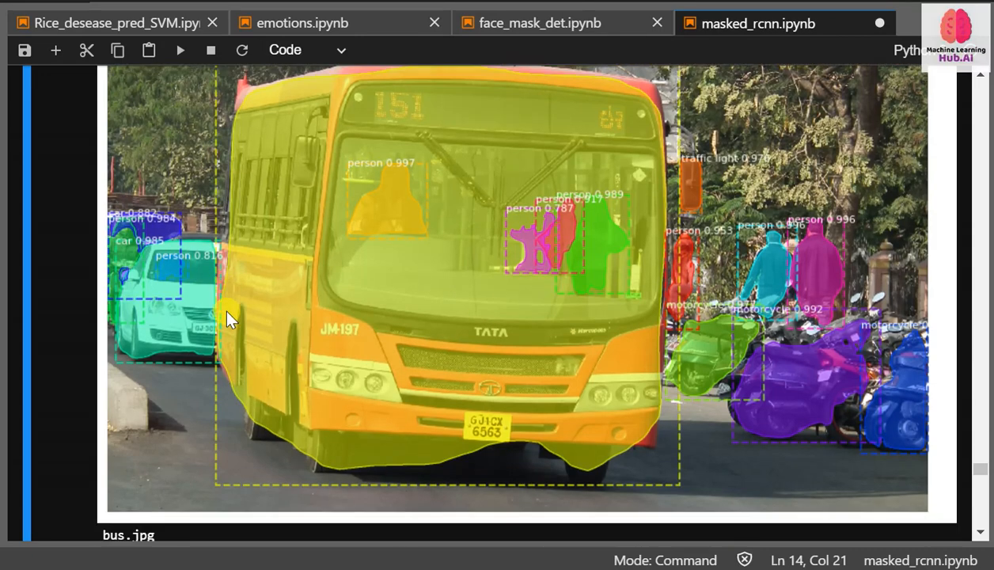
scroll(down, 3)
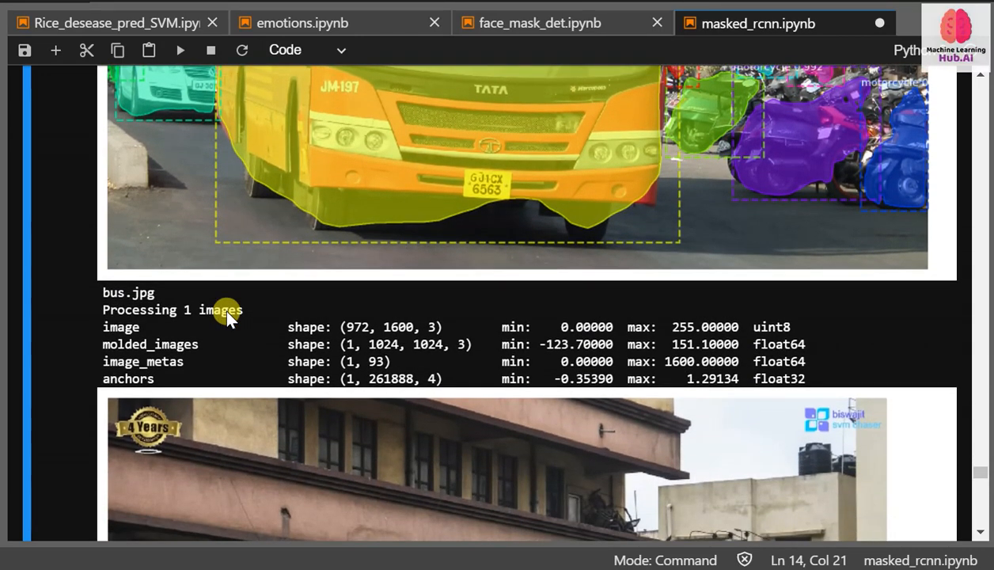
scroll(down, 3)
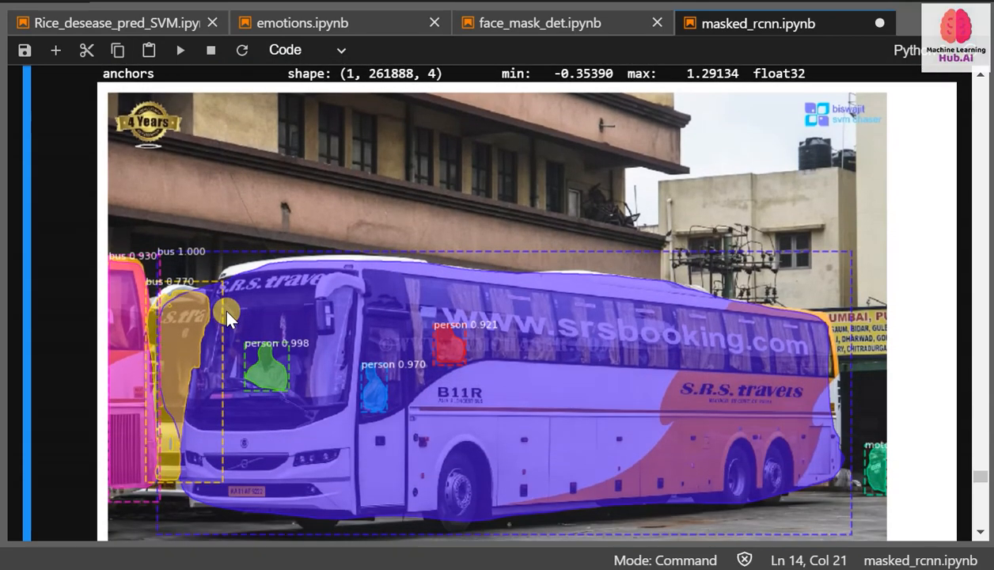
mouse_move(209, 354)
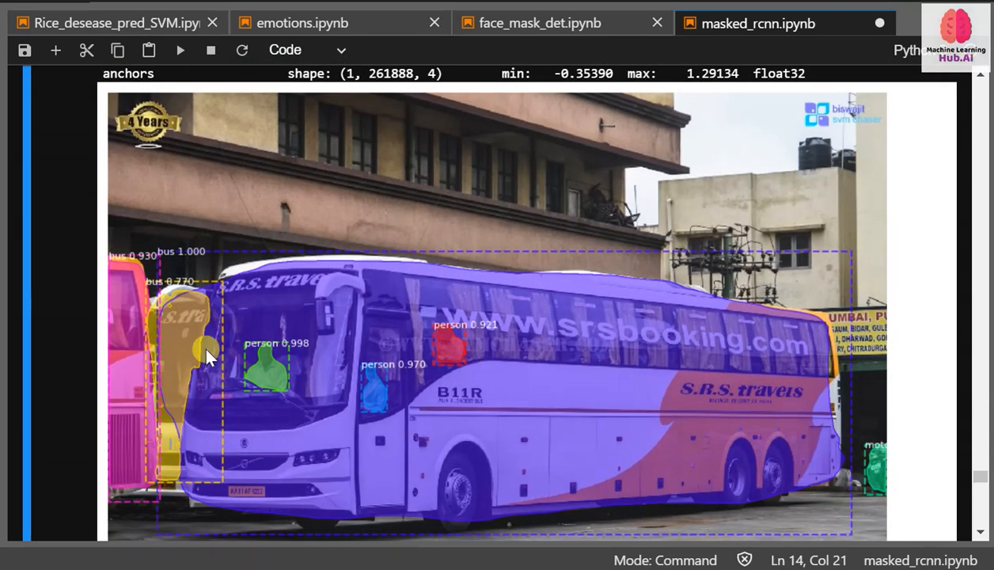
mouse_move(281, 307)
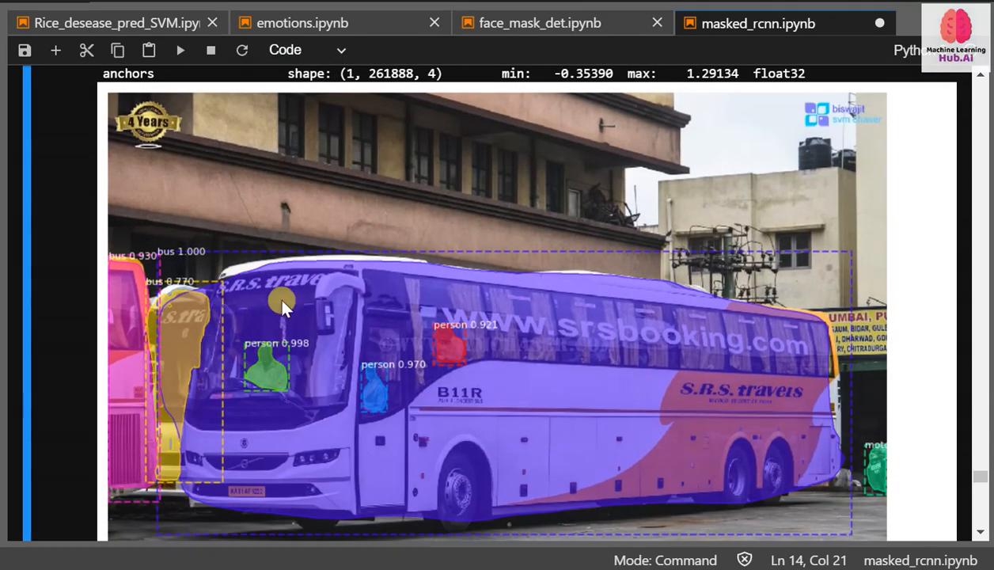
mouse_move(317, 458)
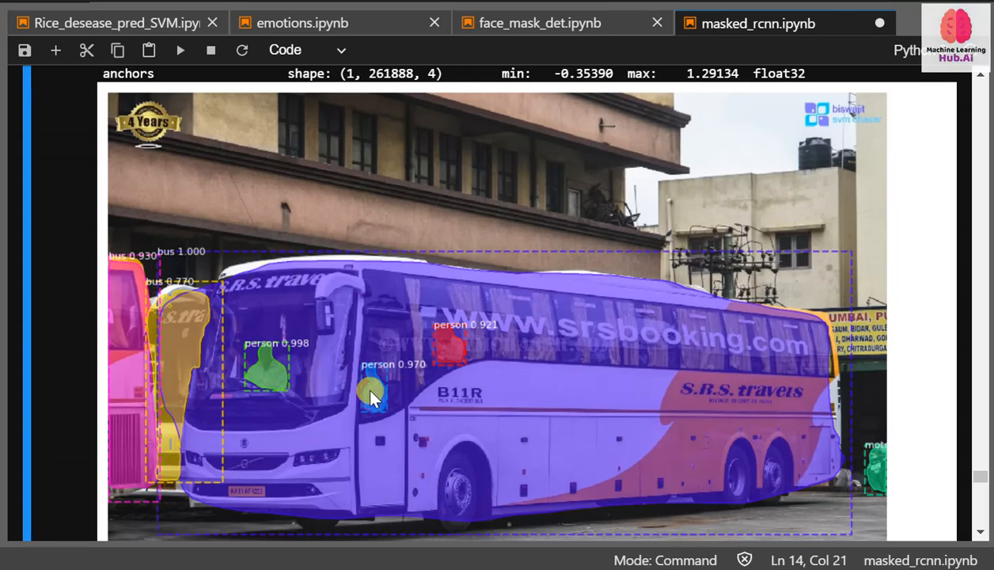
scroll(down, 3)
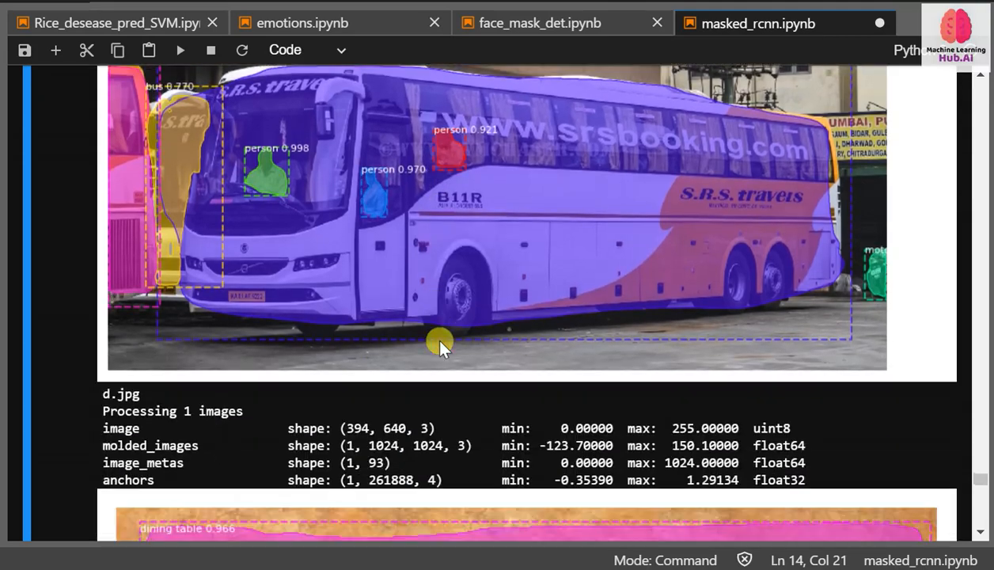
scroll(down, 3)
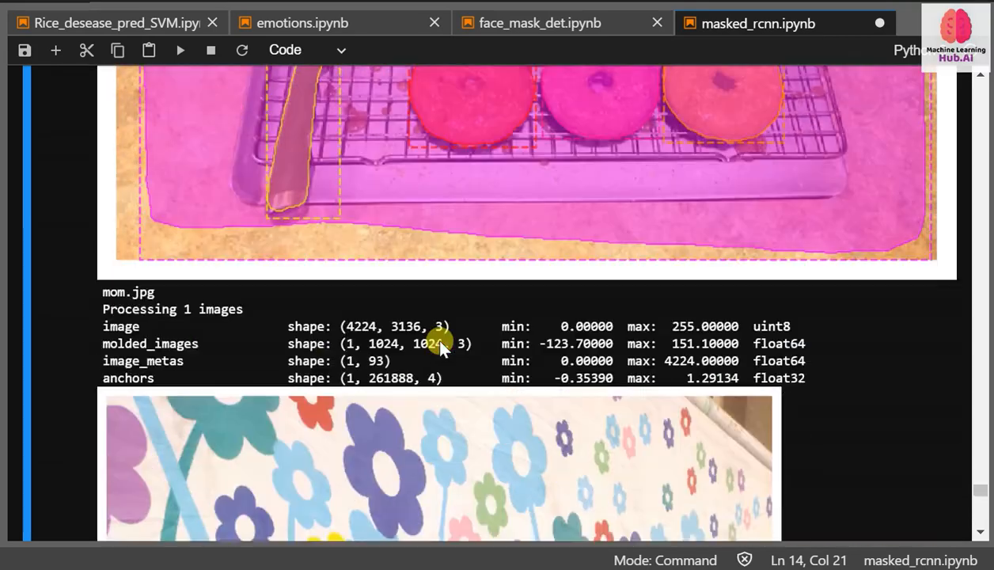
scroll(down, 3)
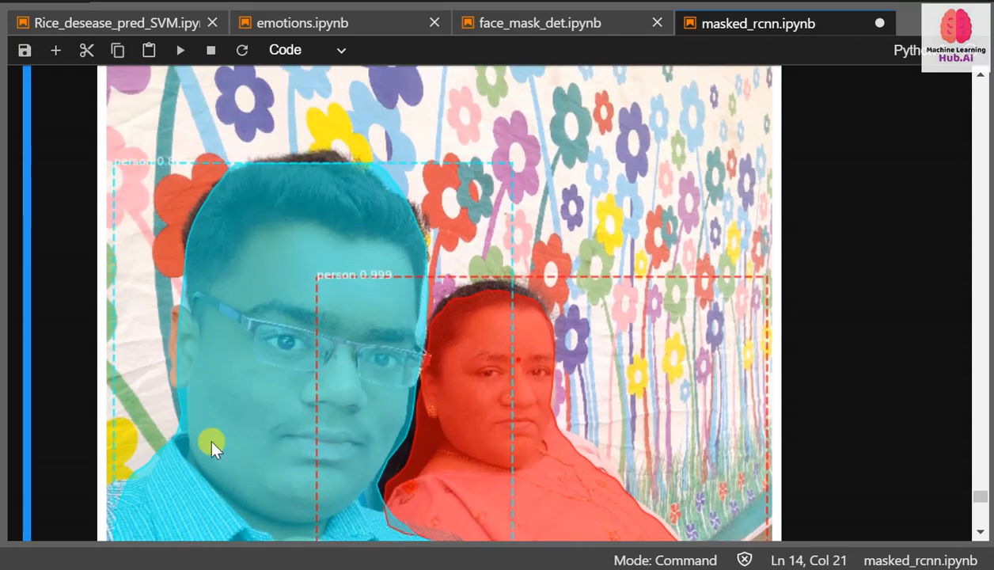
mouse_move(456, 300)
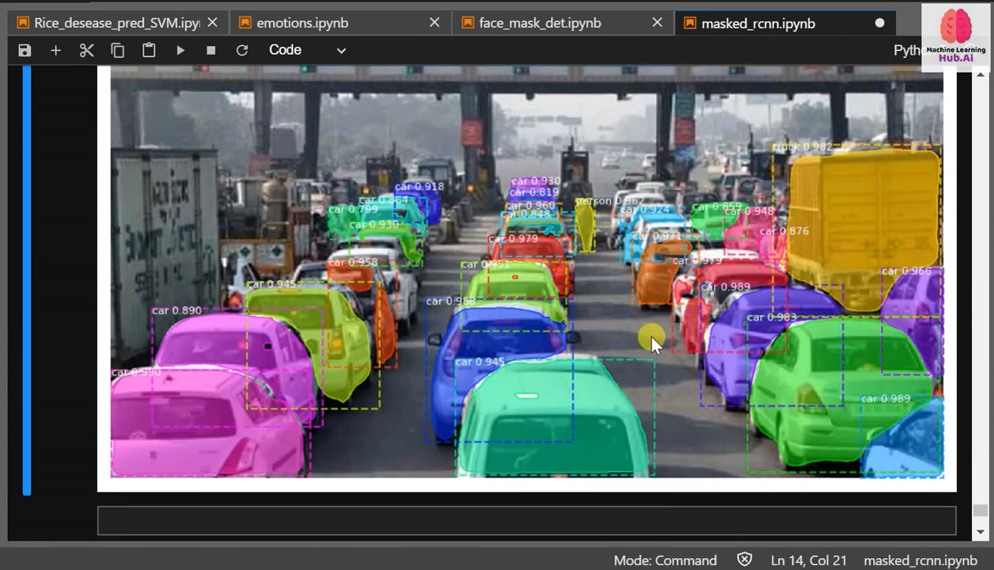
mouse_move(393, 285)
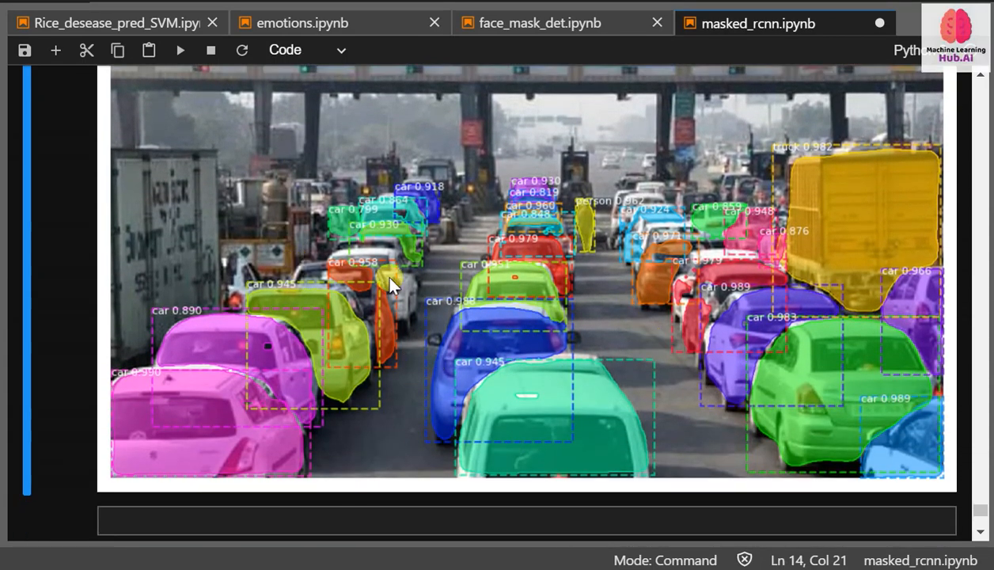
scroll(up, 3)
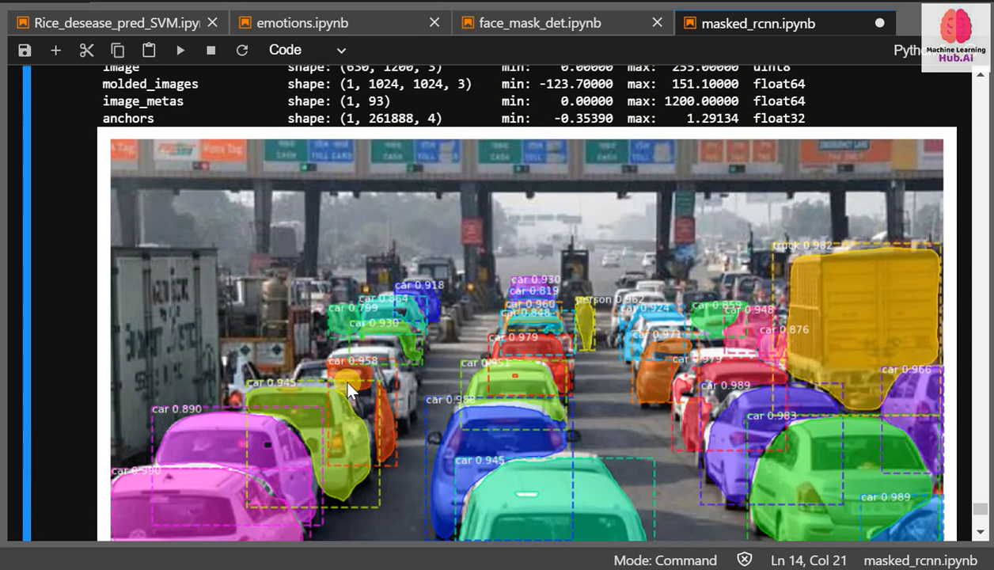
scroll(down, 3)
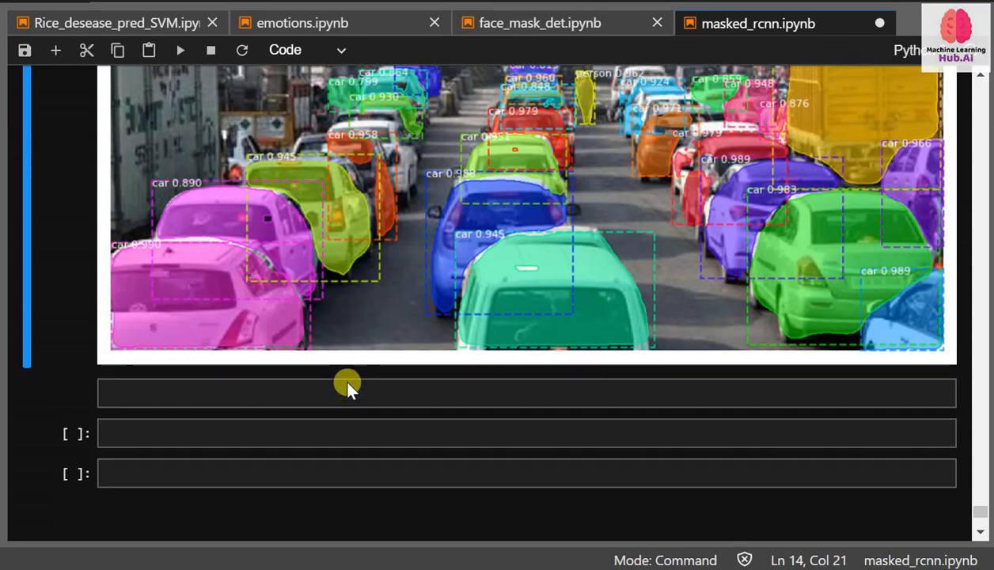
scroll(up, 3)
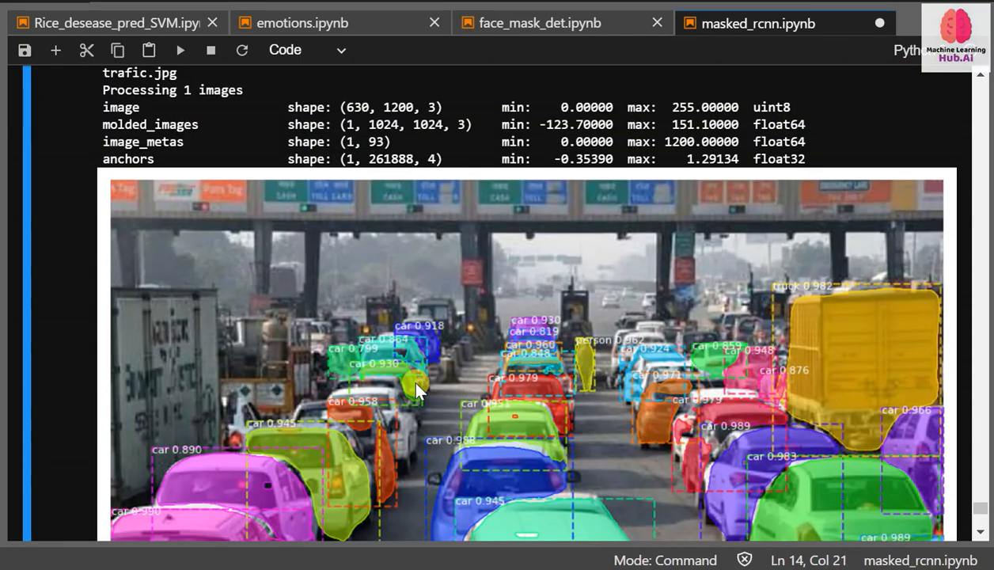
scroll(up, 3)
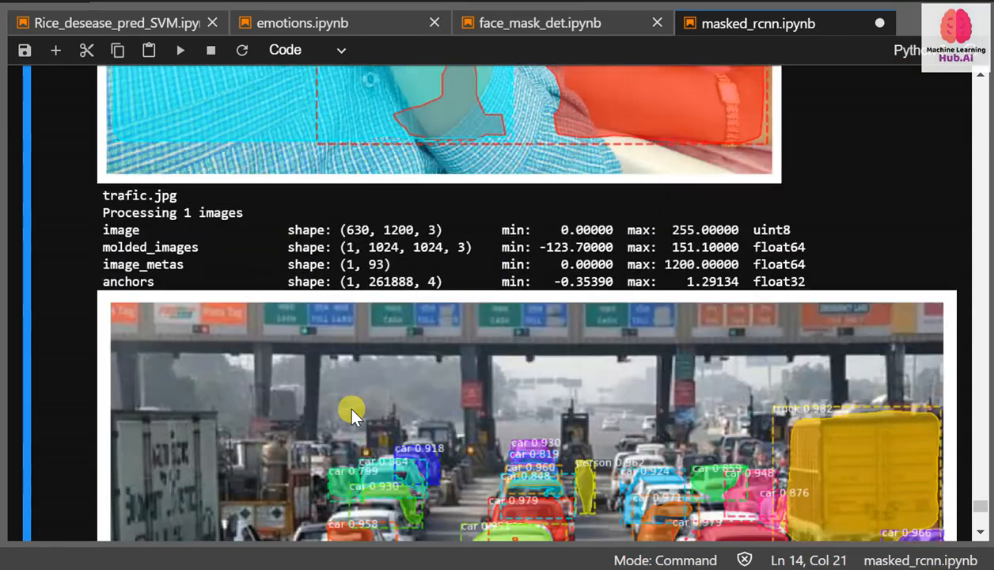
scroll(down, 3)
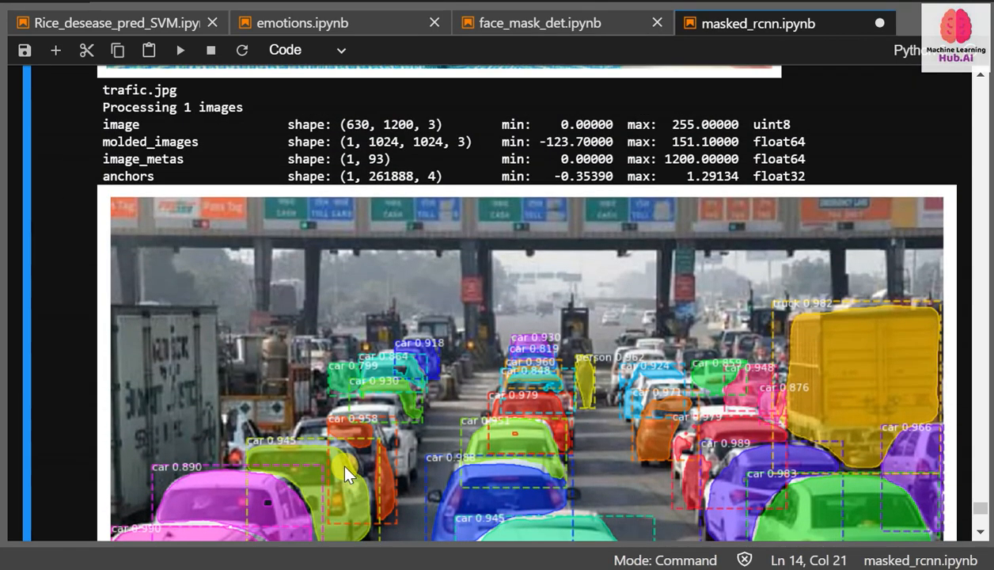
scroll(up, 3)
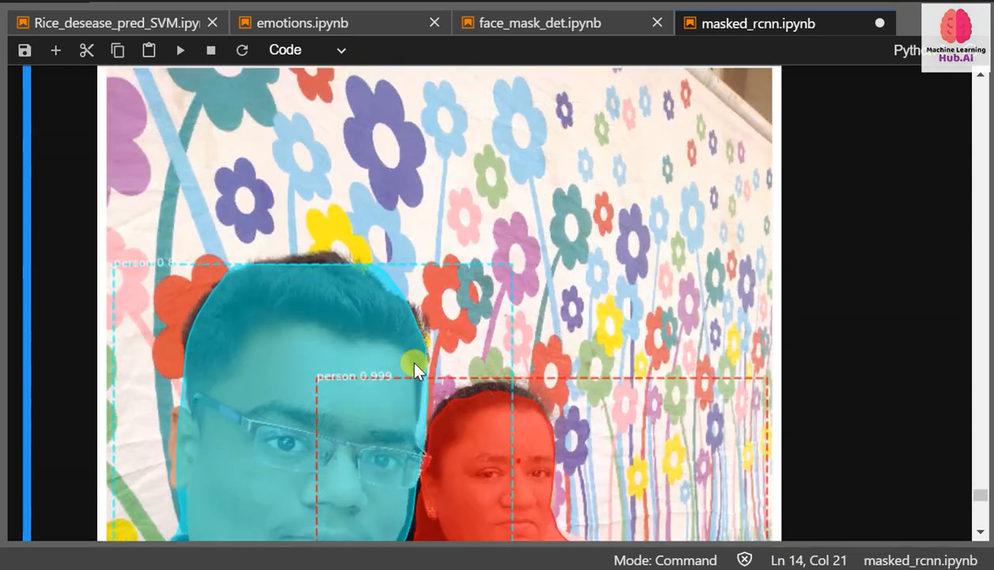
scroll(up, 3)
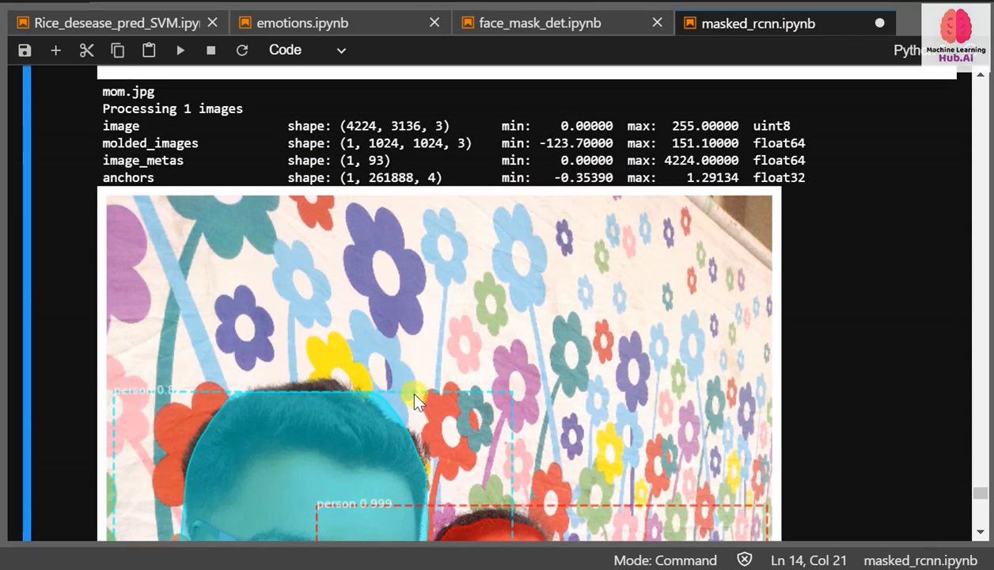
mouse_move(515, 372)
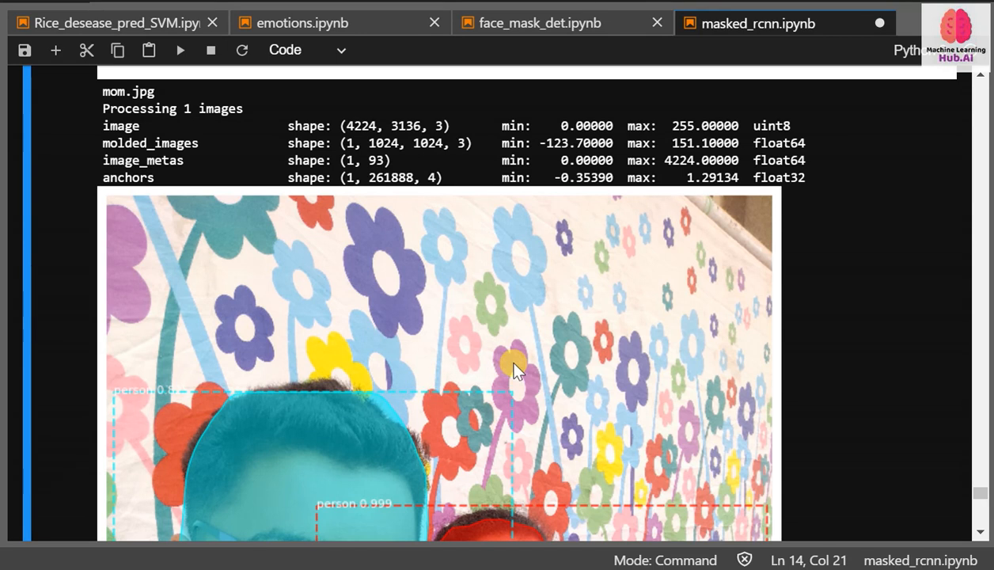
mouse_move(546, 304)
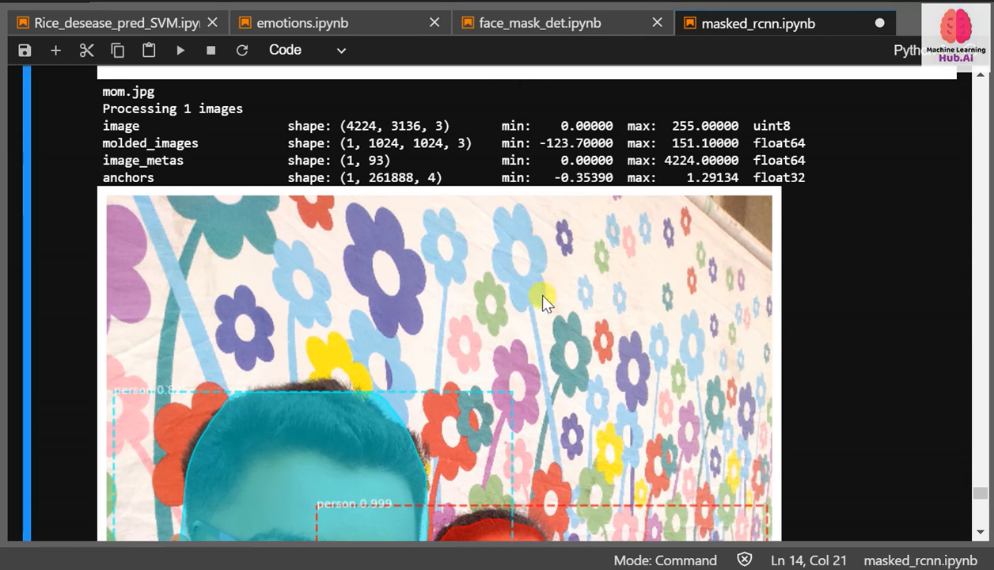